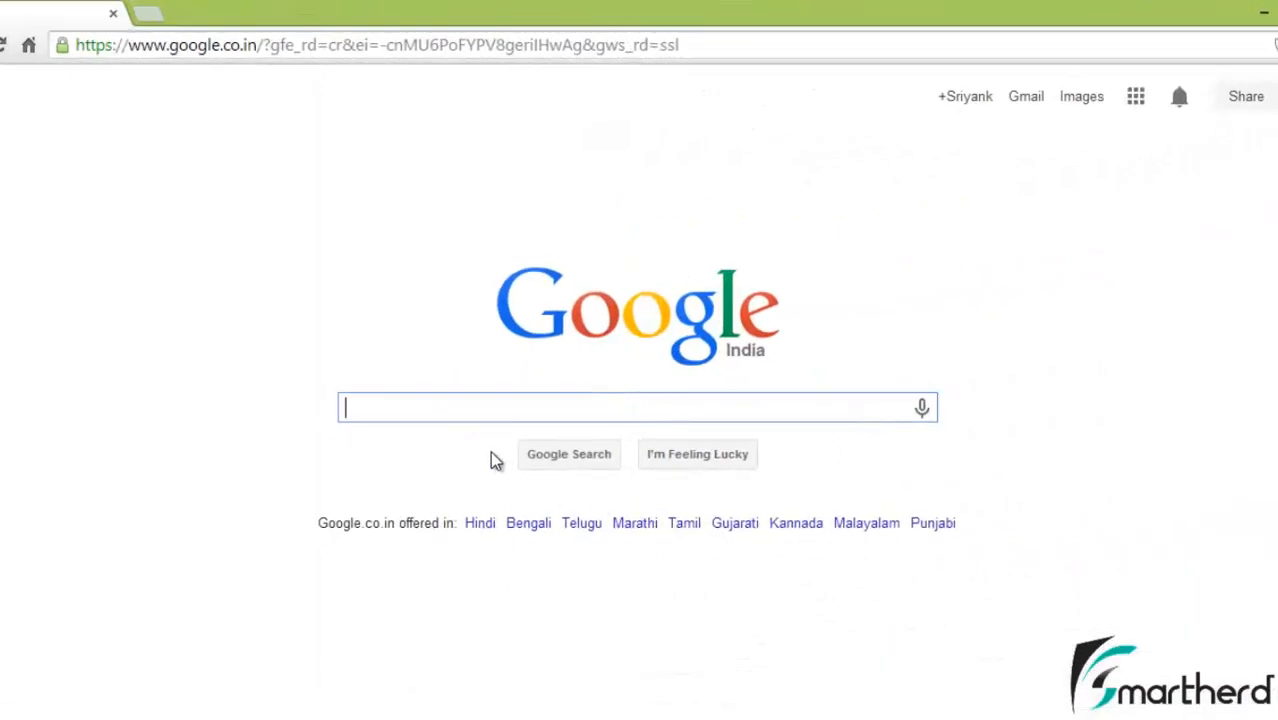
mouse_move(502, 456)
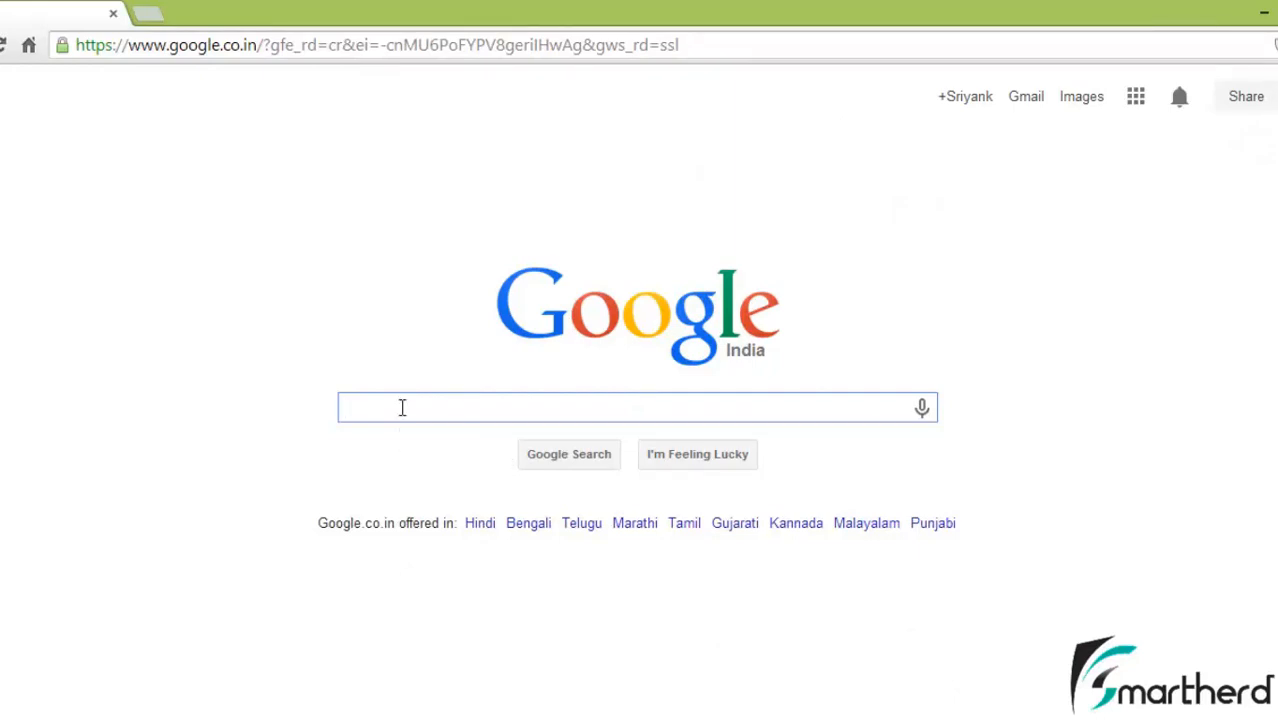
Search Google for 'samsung usb driver' and reach the Android XDA Samsung drivers page.
text(sa)
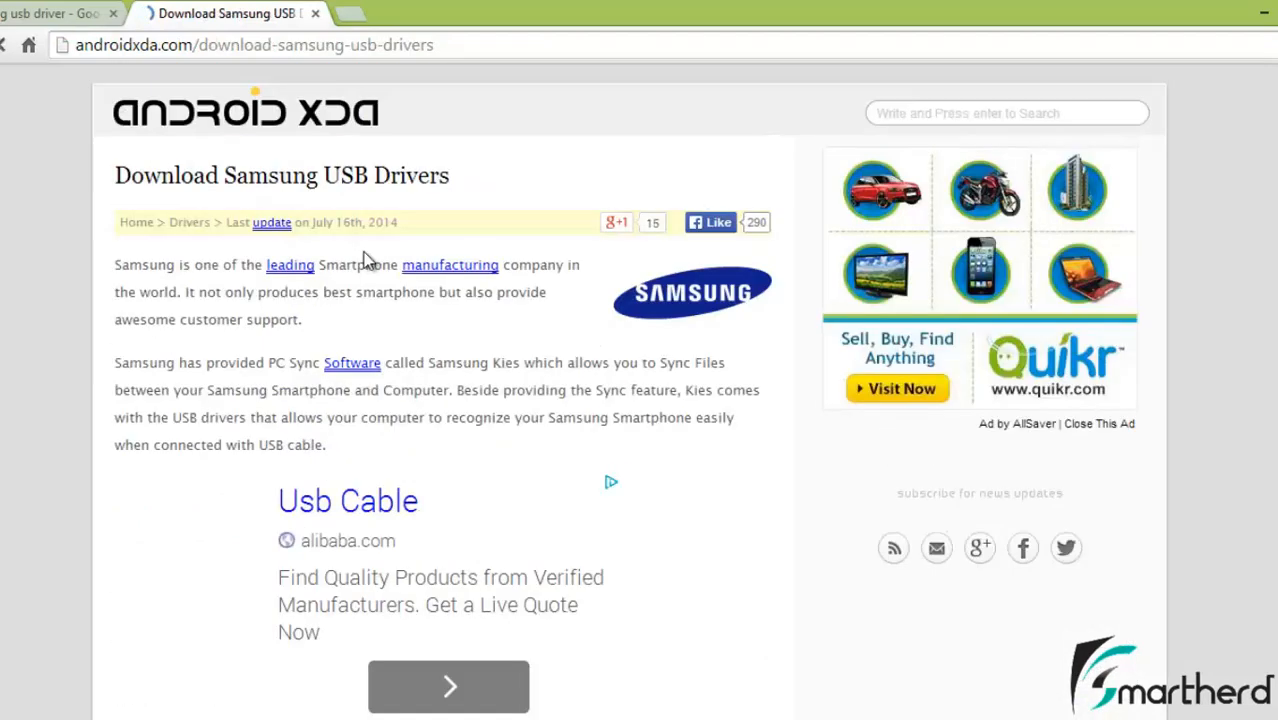
Scroll through the Samsung Galaxy USB driver table by model on Android XDA.
scroll(down, 3)
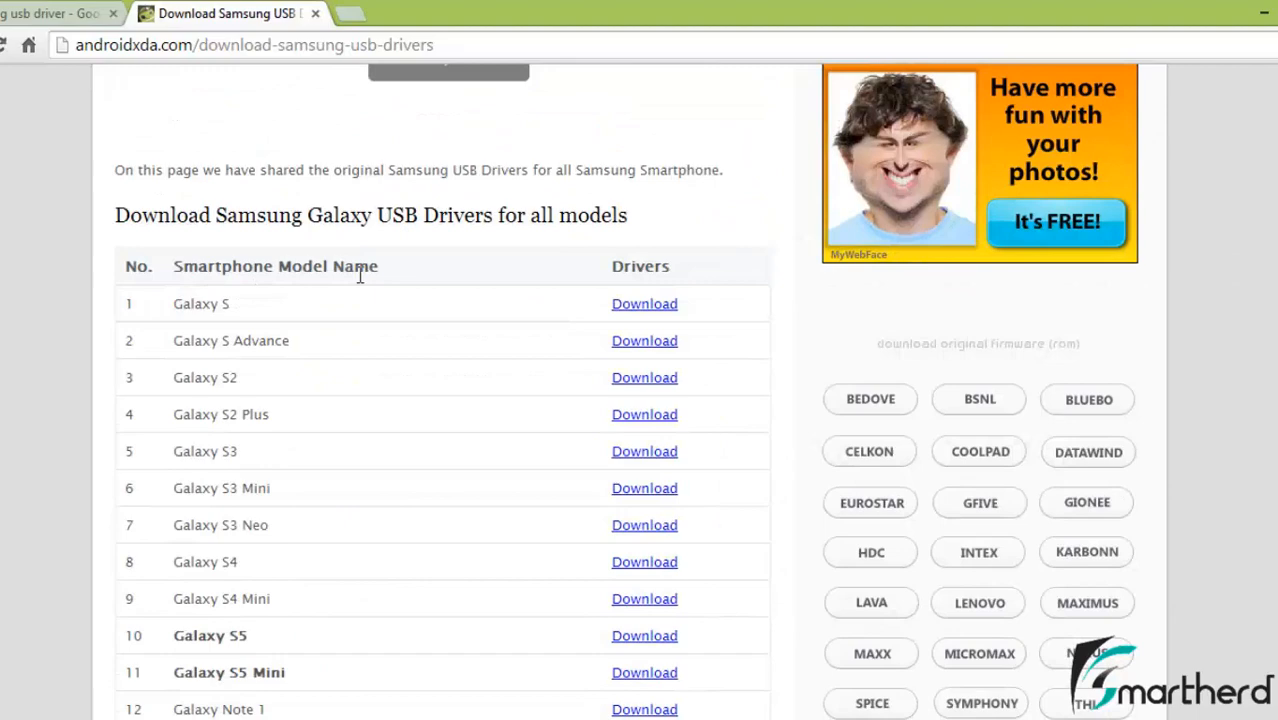
scroll(down, 3)
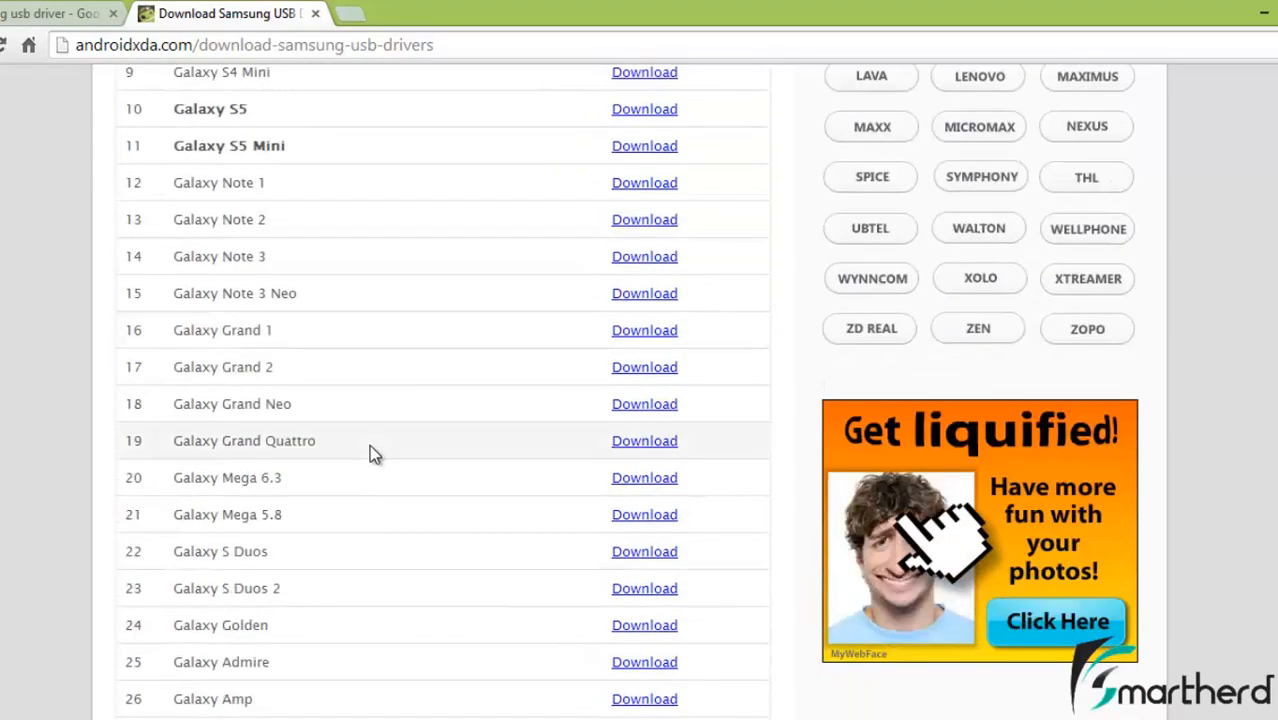
scroll(down, 3)
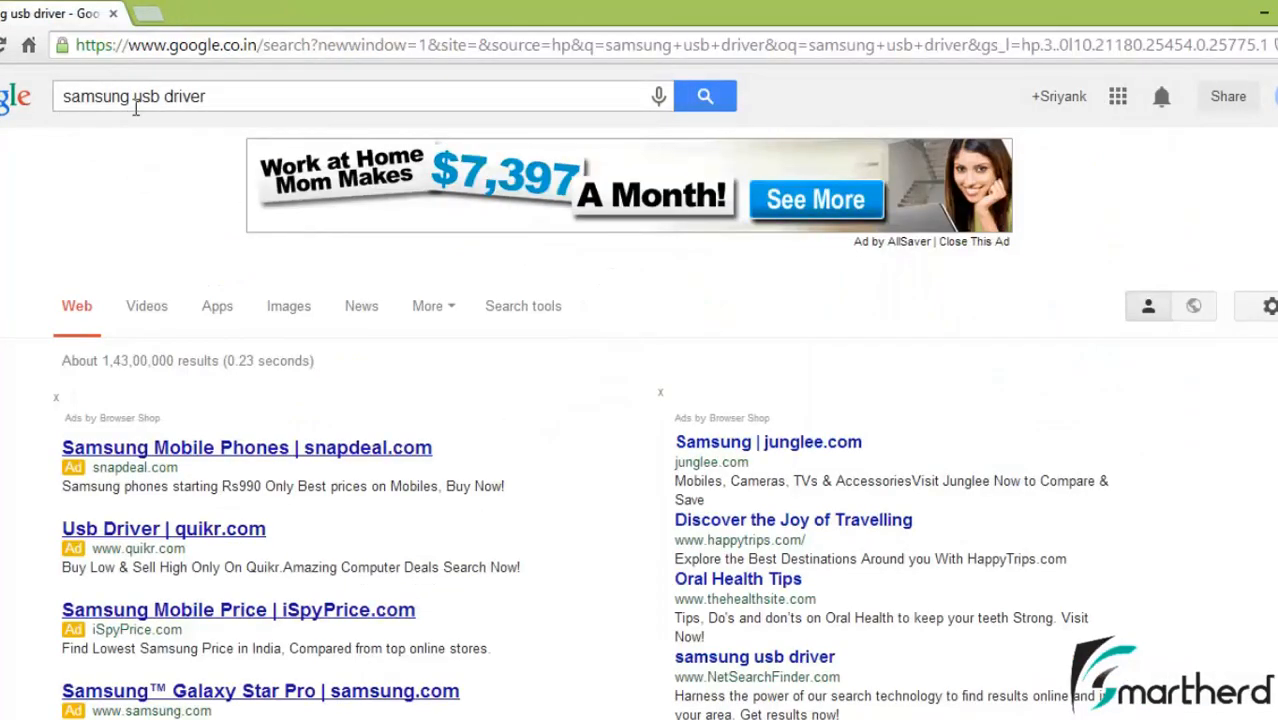
Replace the query with 'lg usb driver' and open the Android XDA LG drivers result.
double_click(94, 96)
text(l)
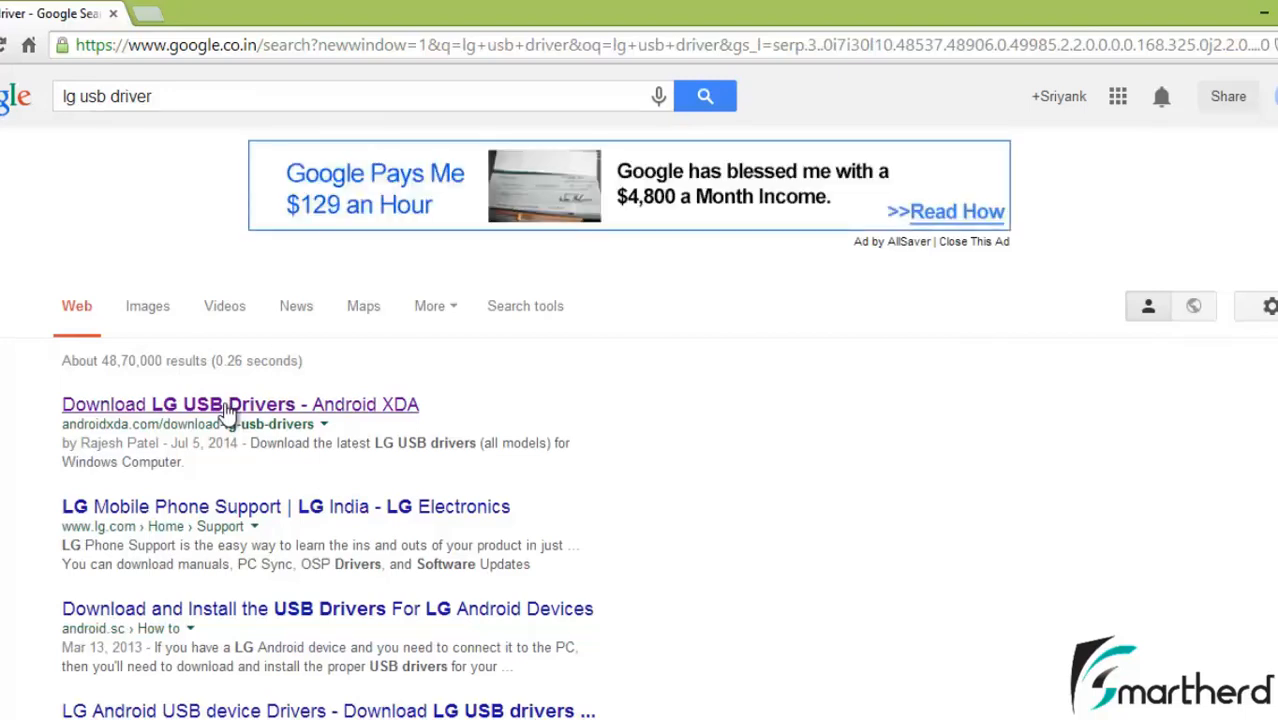
click(240, 404)
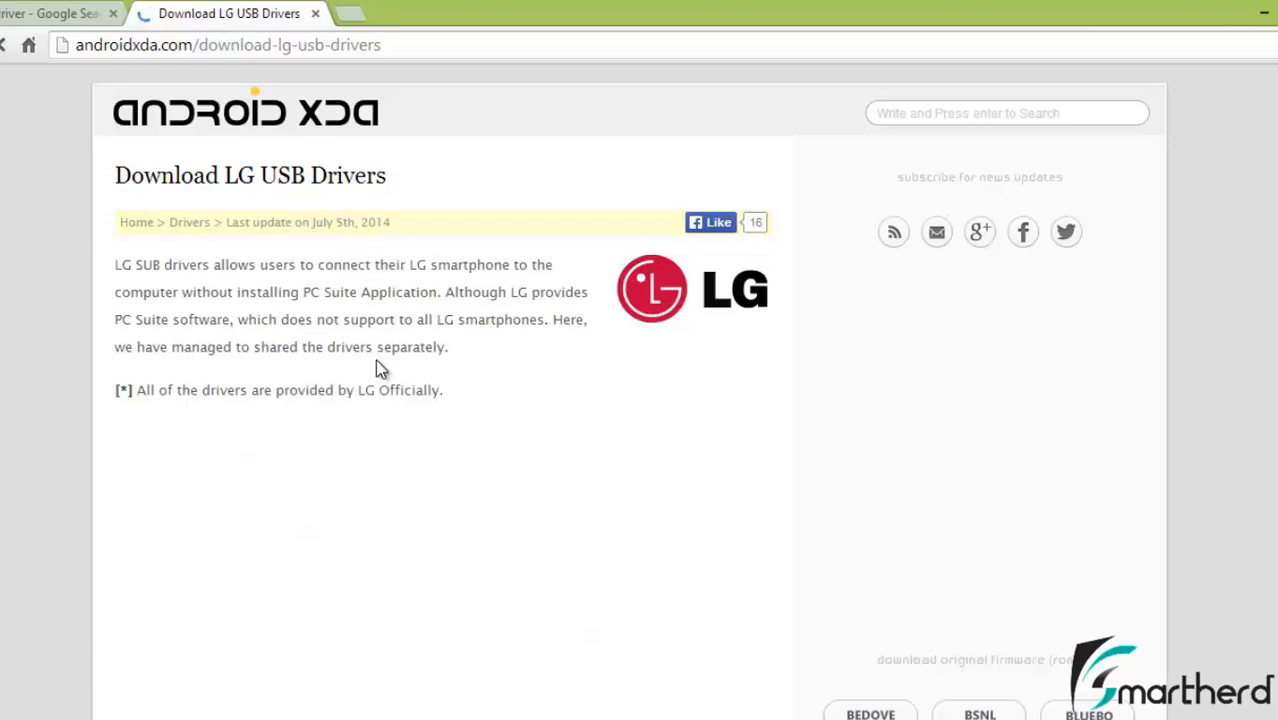
Scroll down the LG USB driver model table on Android XDA.
scroll(down, 3)
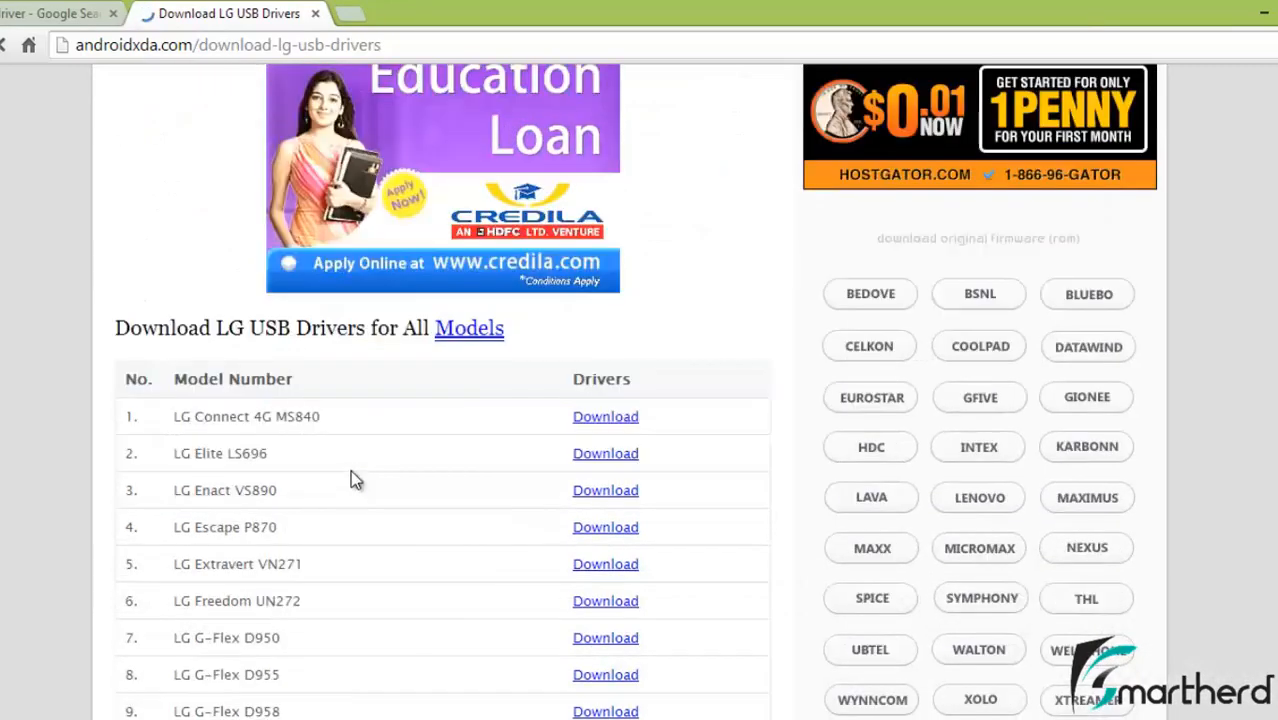
scroll(down, 3)
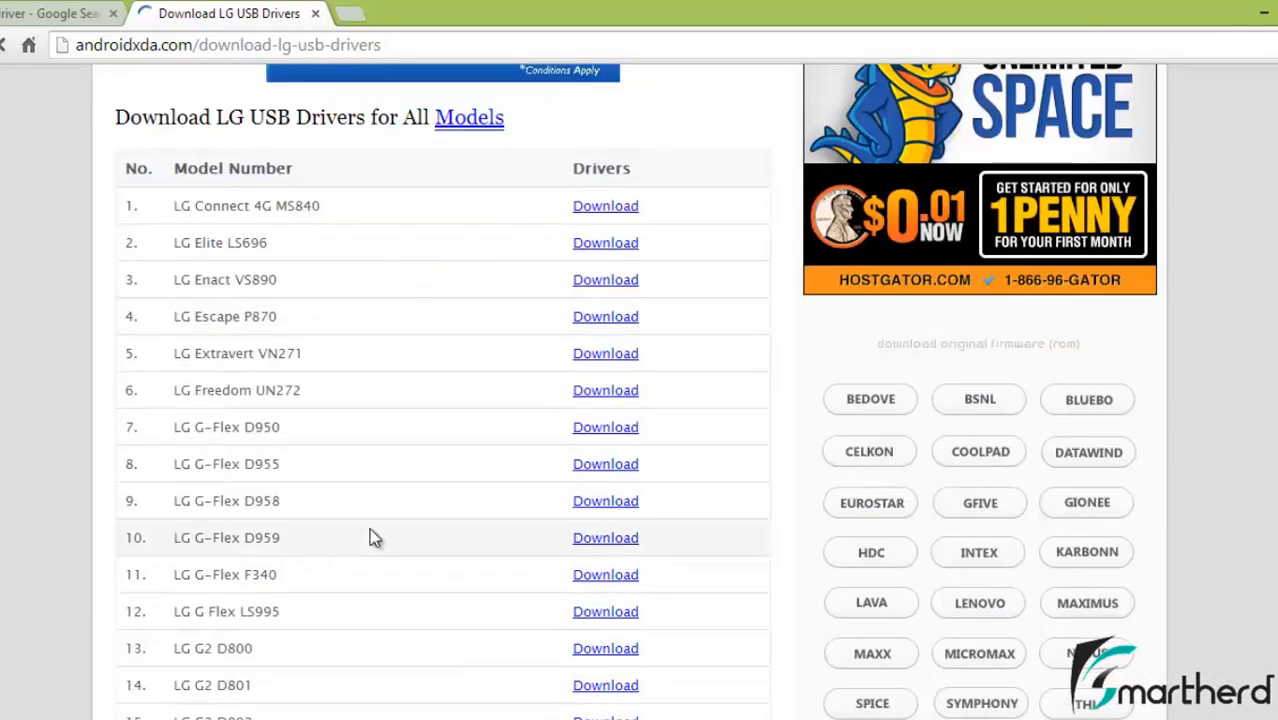
scroll(down, 3)
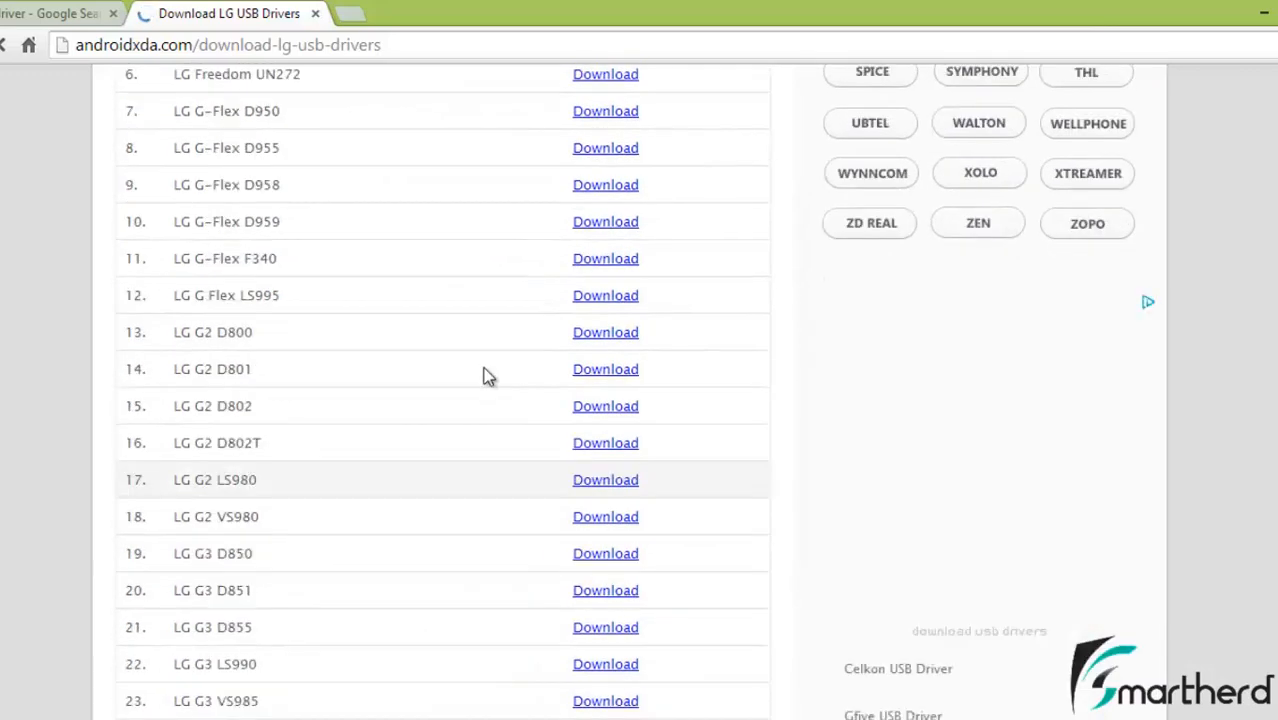
scroll(down, 3)
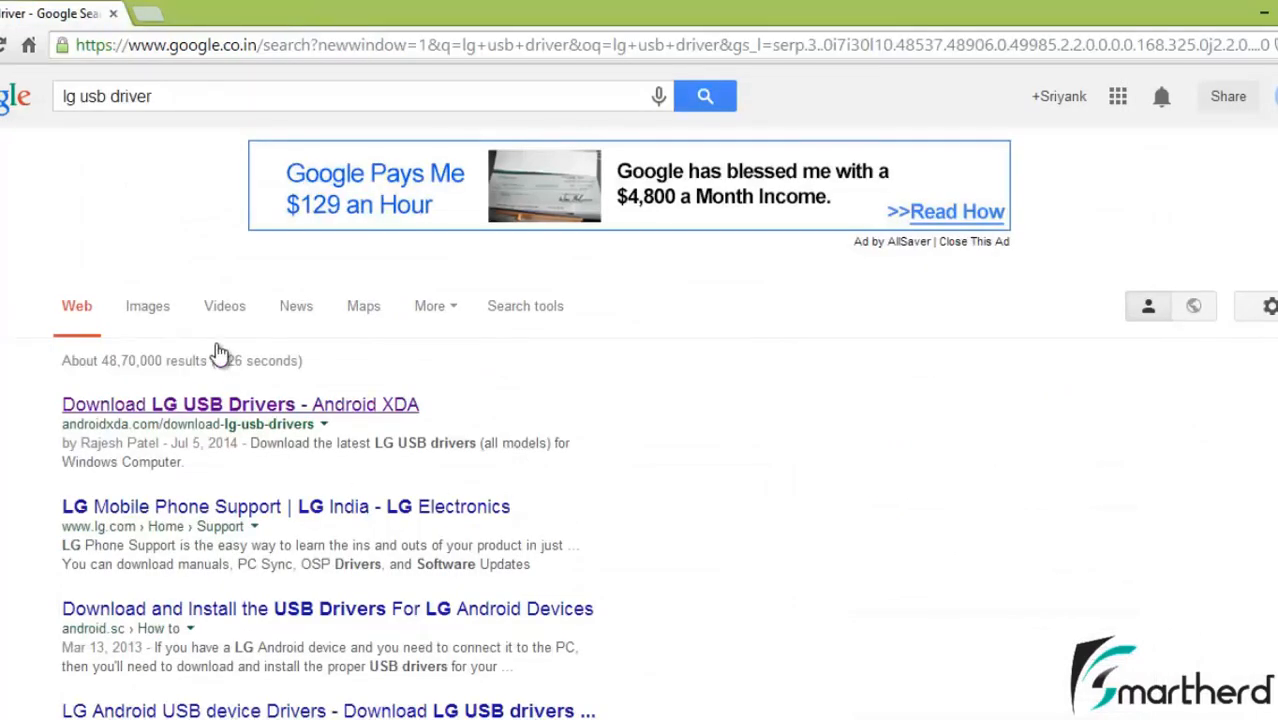
mouse_move(336, 492)
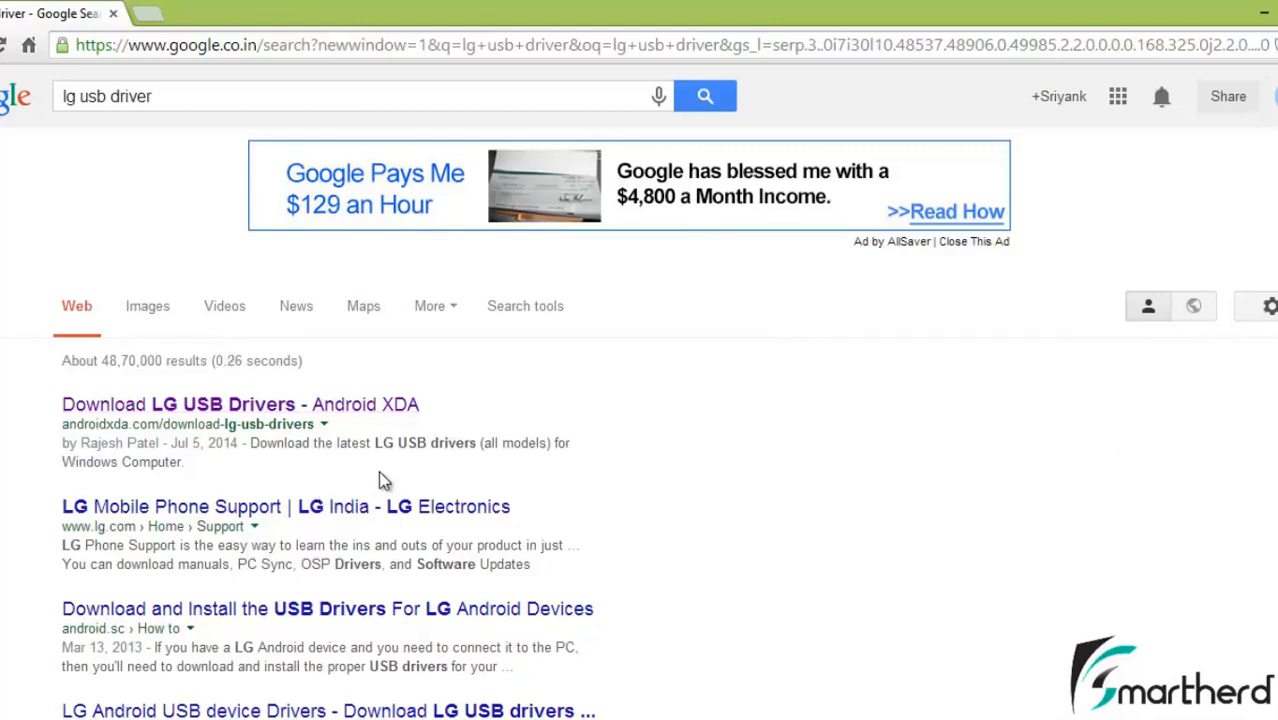
Leave the LG driver results and switch over to the mirrored phone's Settings screen.
click(76, 96)
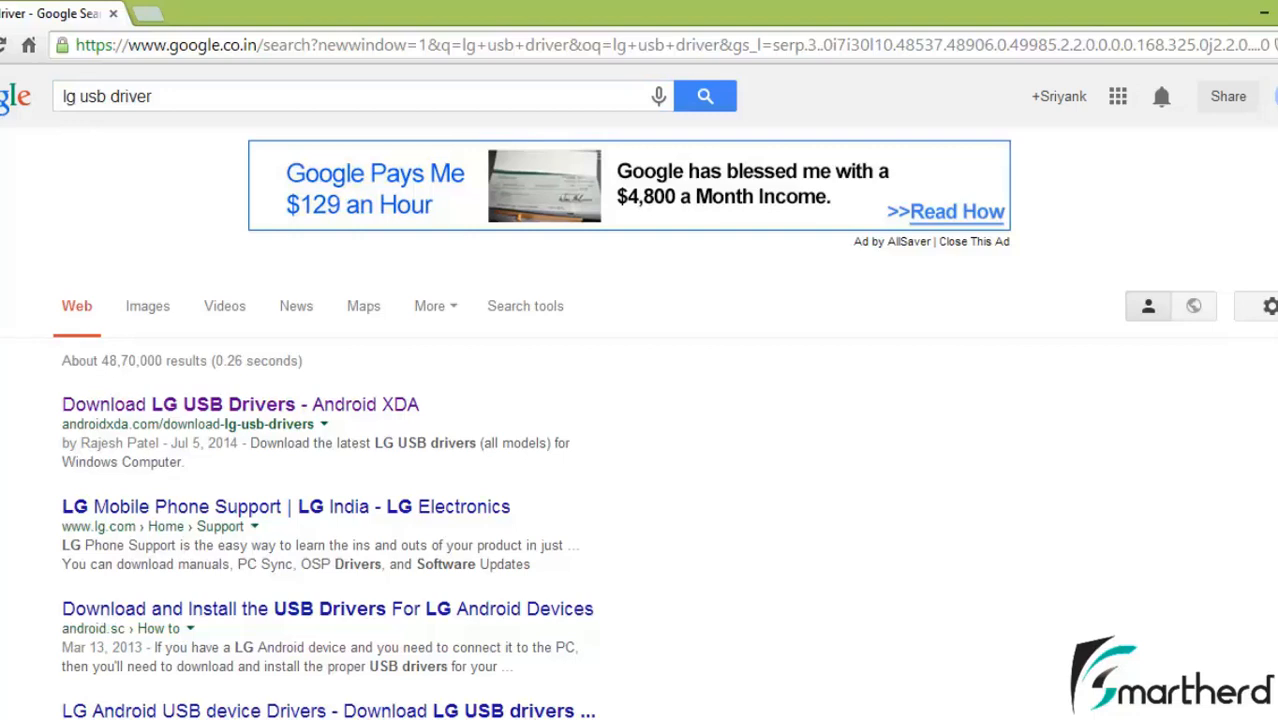
mouse_move(60, 608)
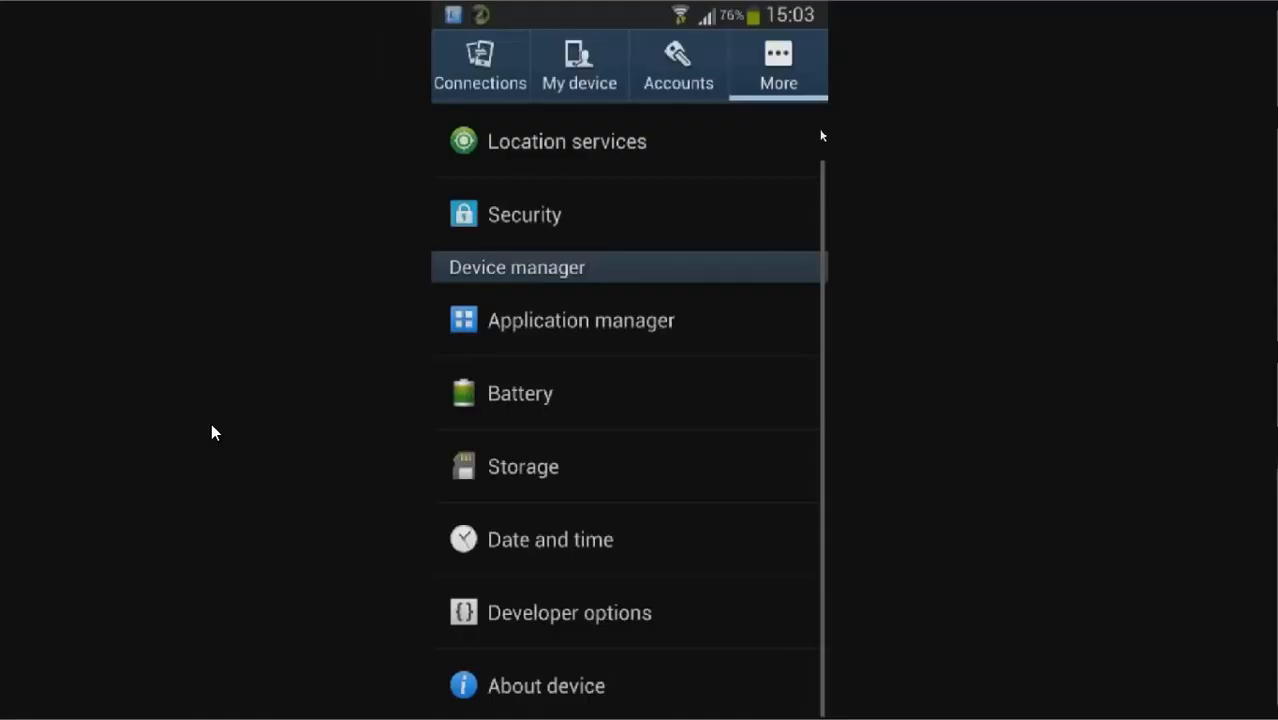
mouse_move(532, 638)
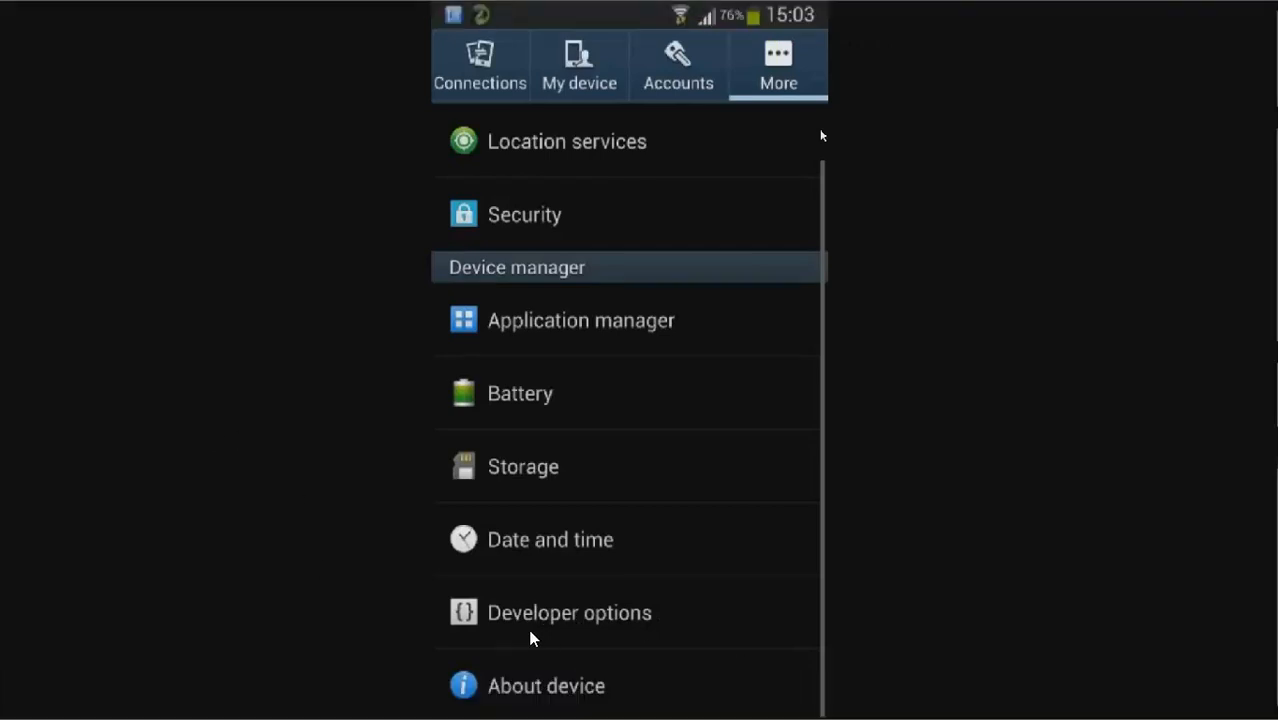
mouse_move(556, 640)
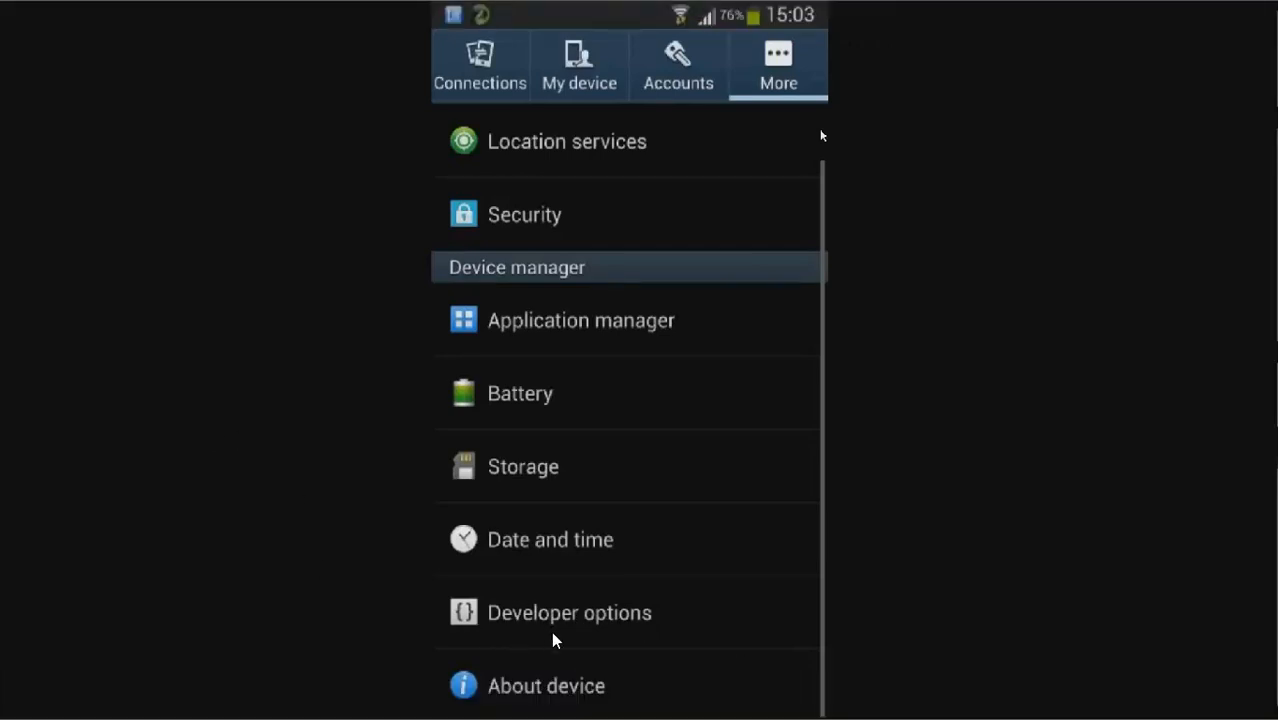
mouse_move(580, 644)
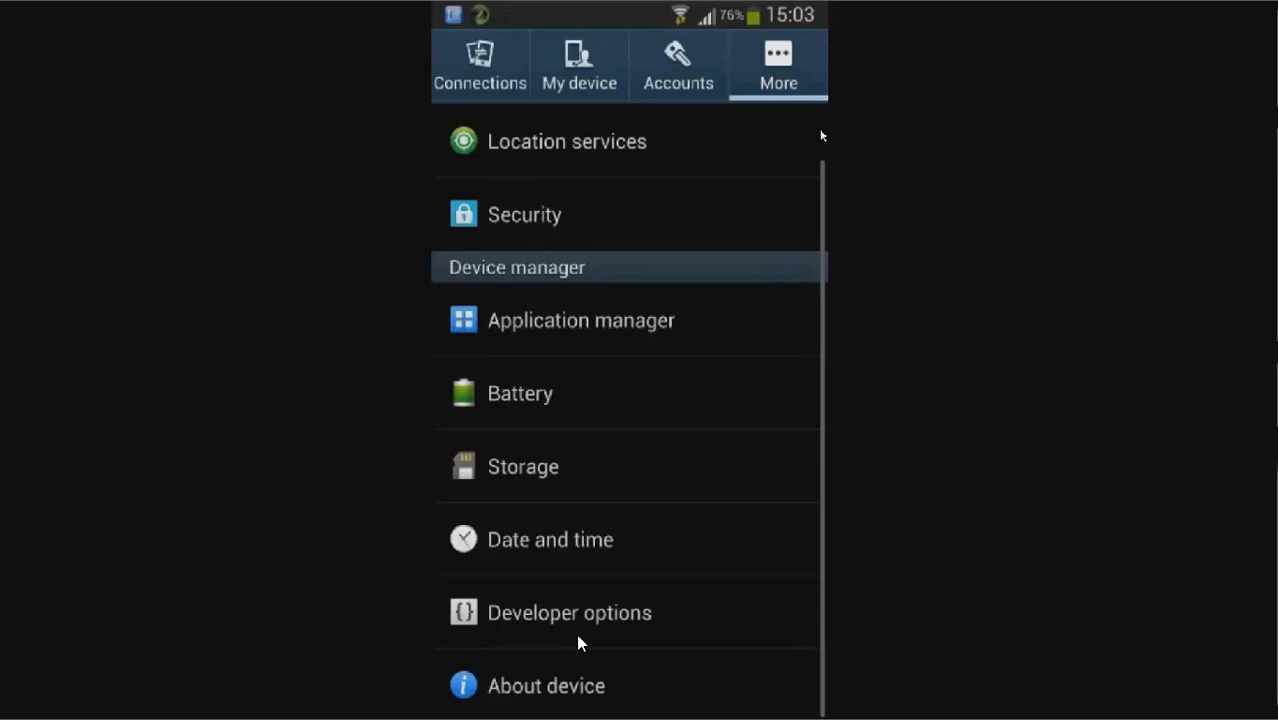
mouse_move(520, 624)
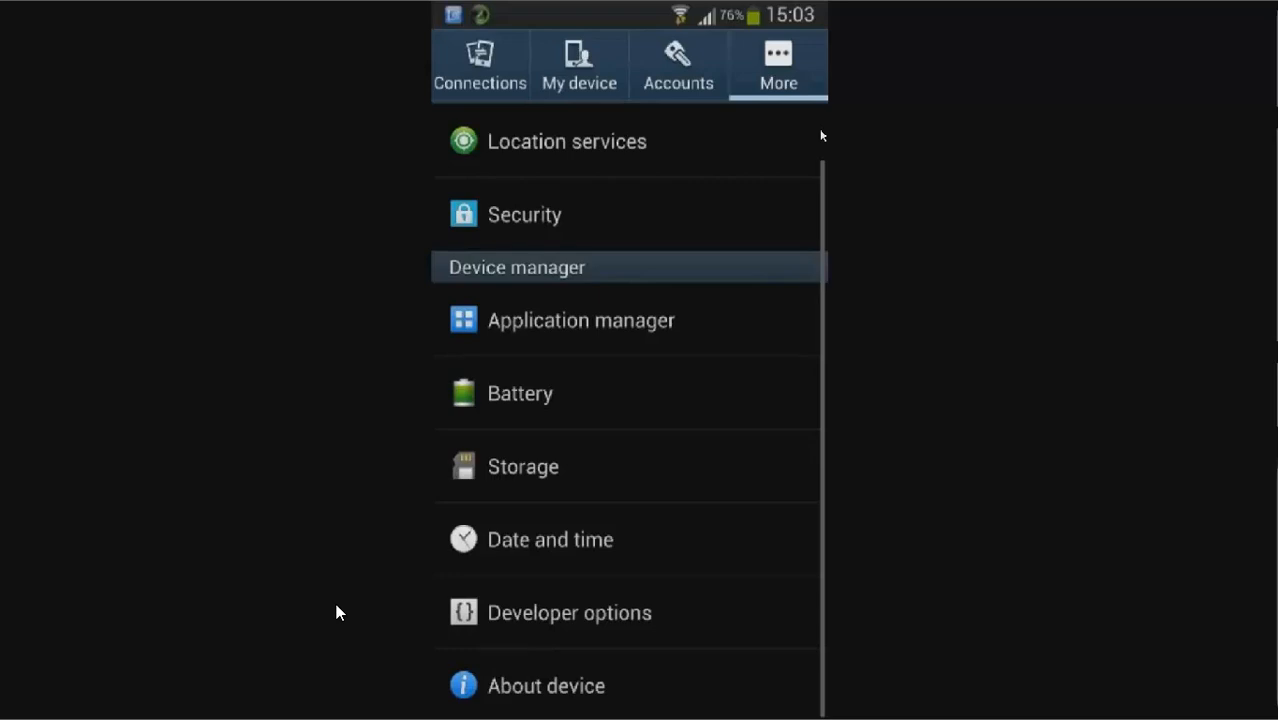
mouse_move(368, 624)
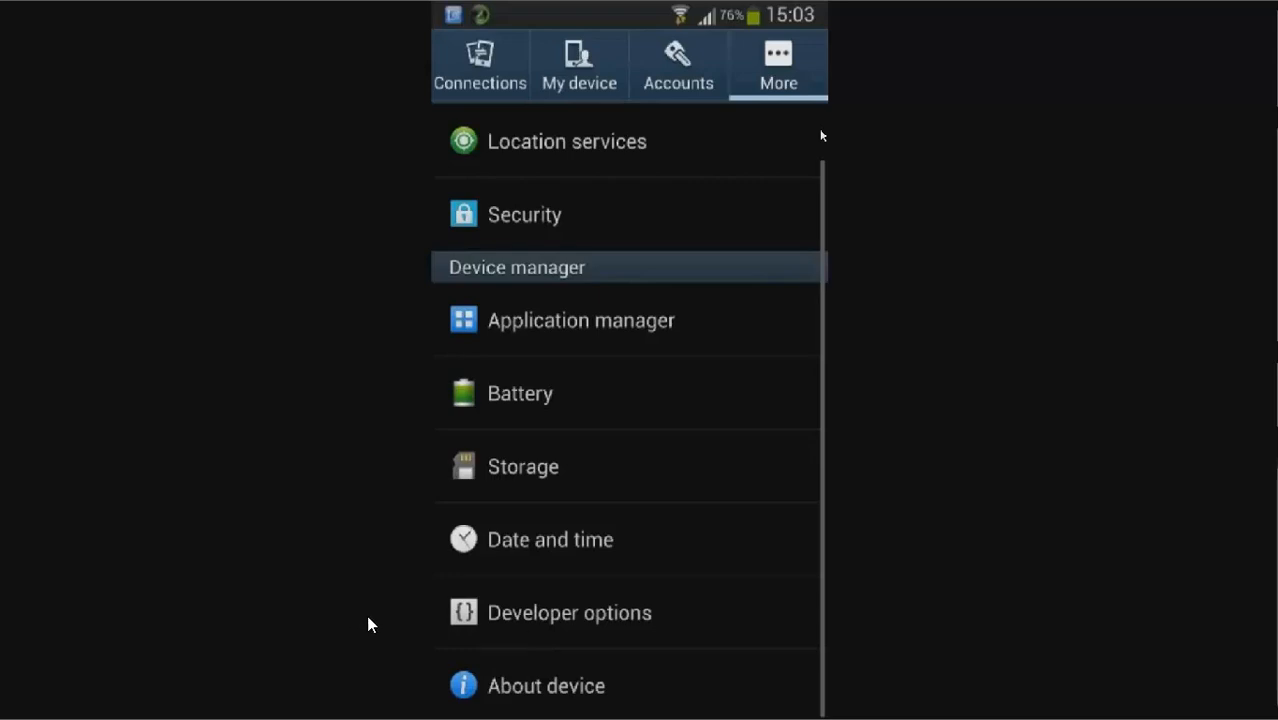
Open About device showing model GT-I9300 and Android version 4.2.2.
click(546, 684)
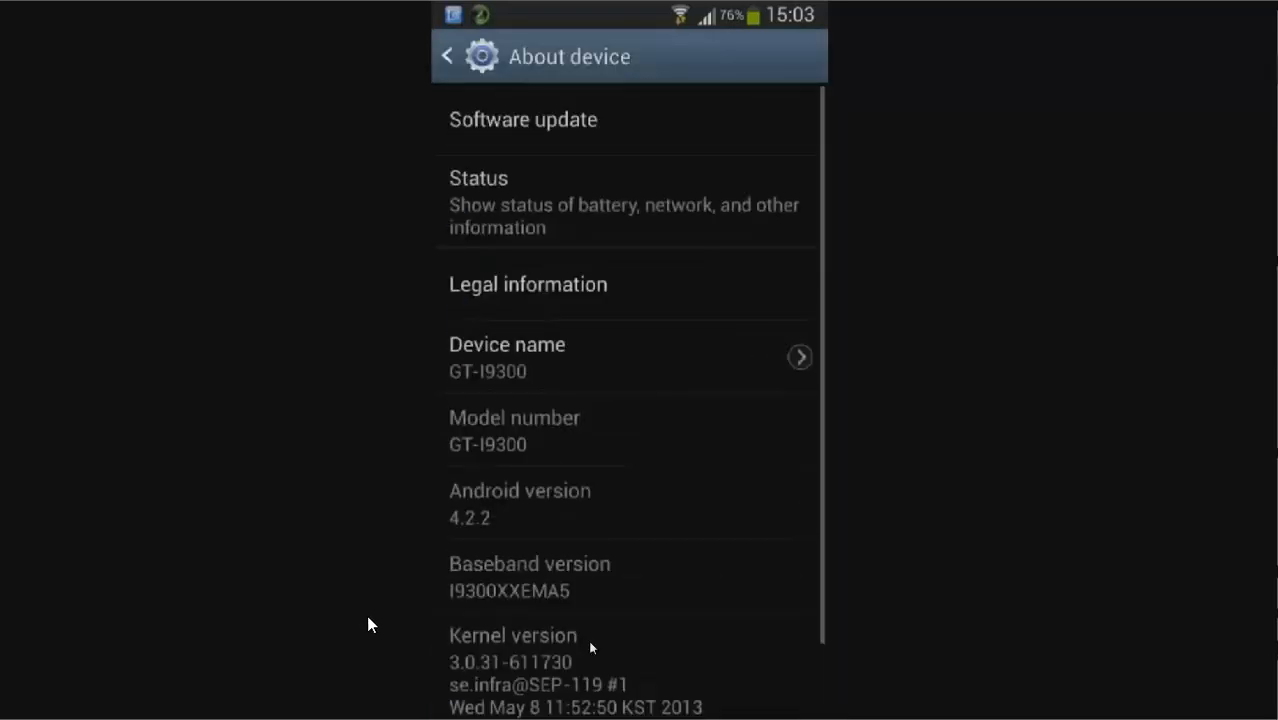
mouse_move(670, 268)
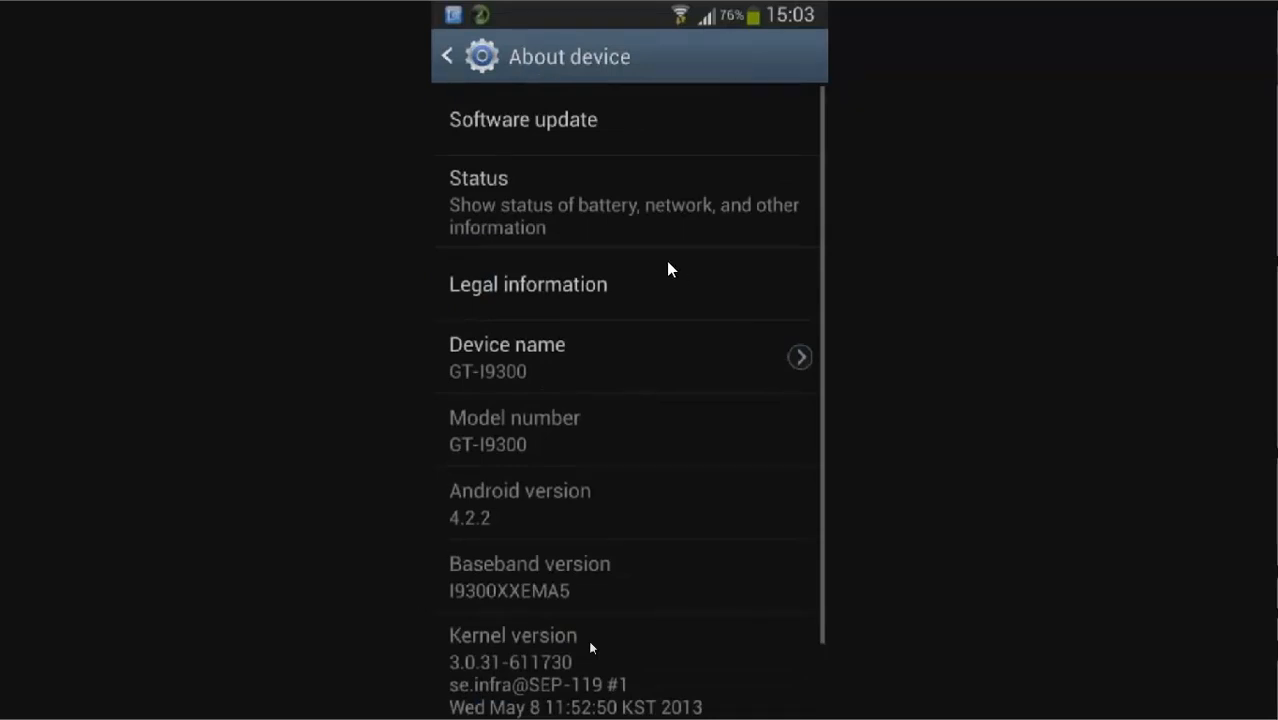
mouse_move(476, 424)
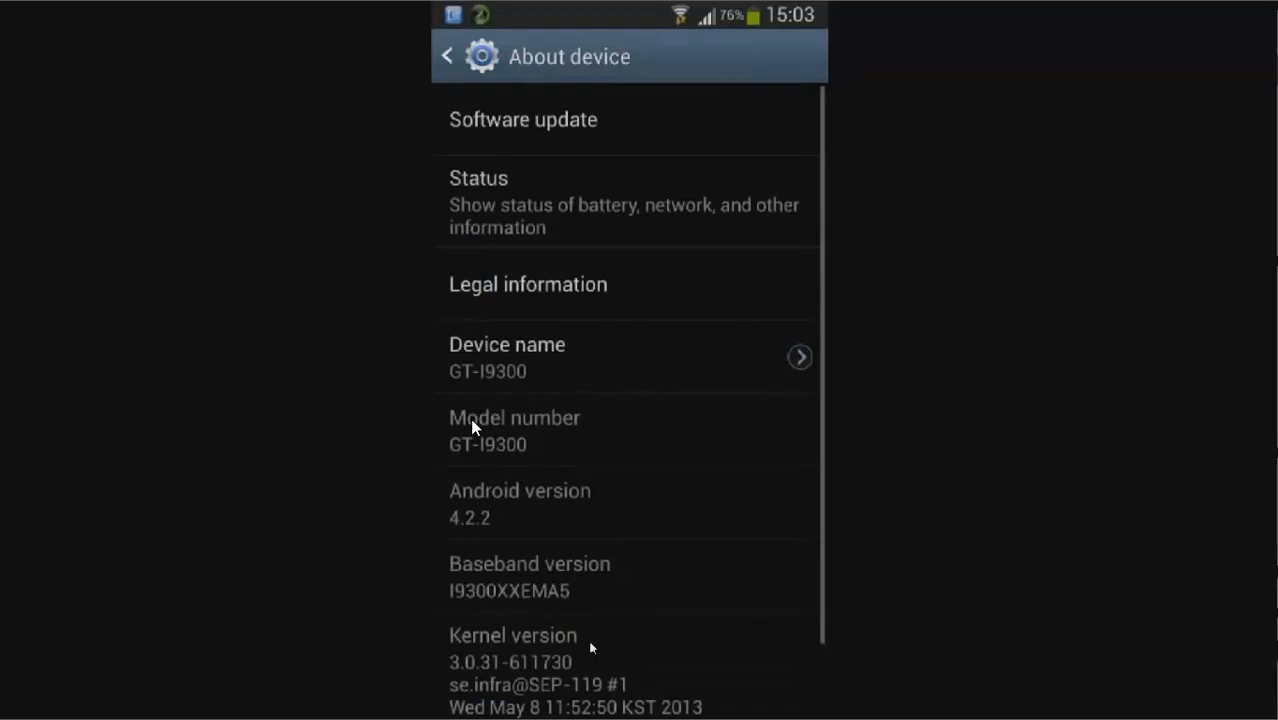
Scroll About device down to the kernel version and Build number entries.
scroll(down, 3)
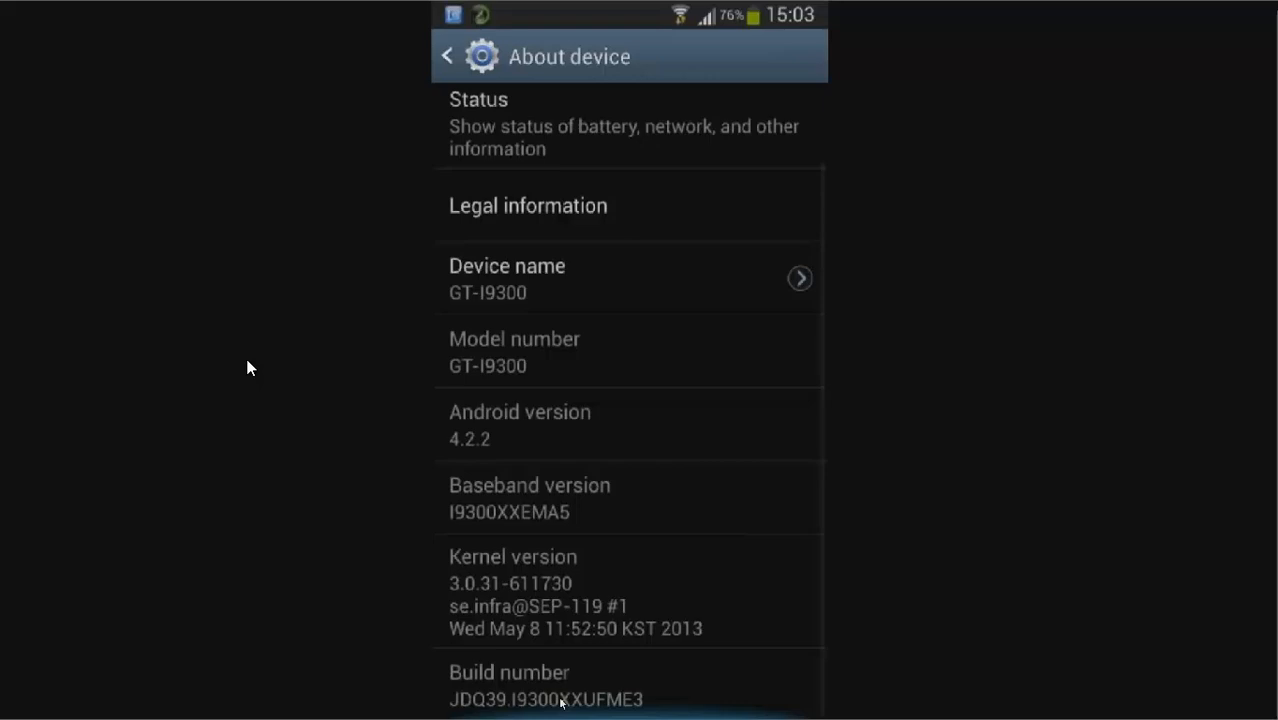
mouse_move(512, 674)
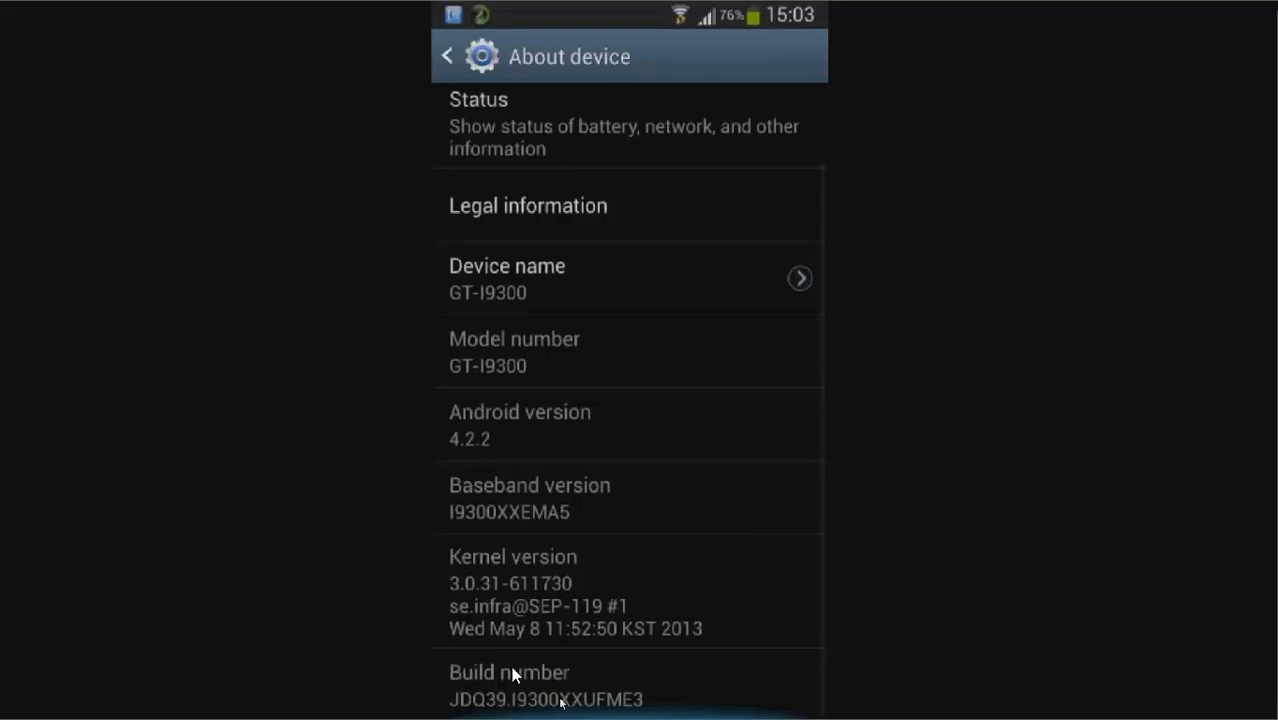
mouse_move(512, 676)
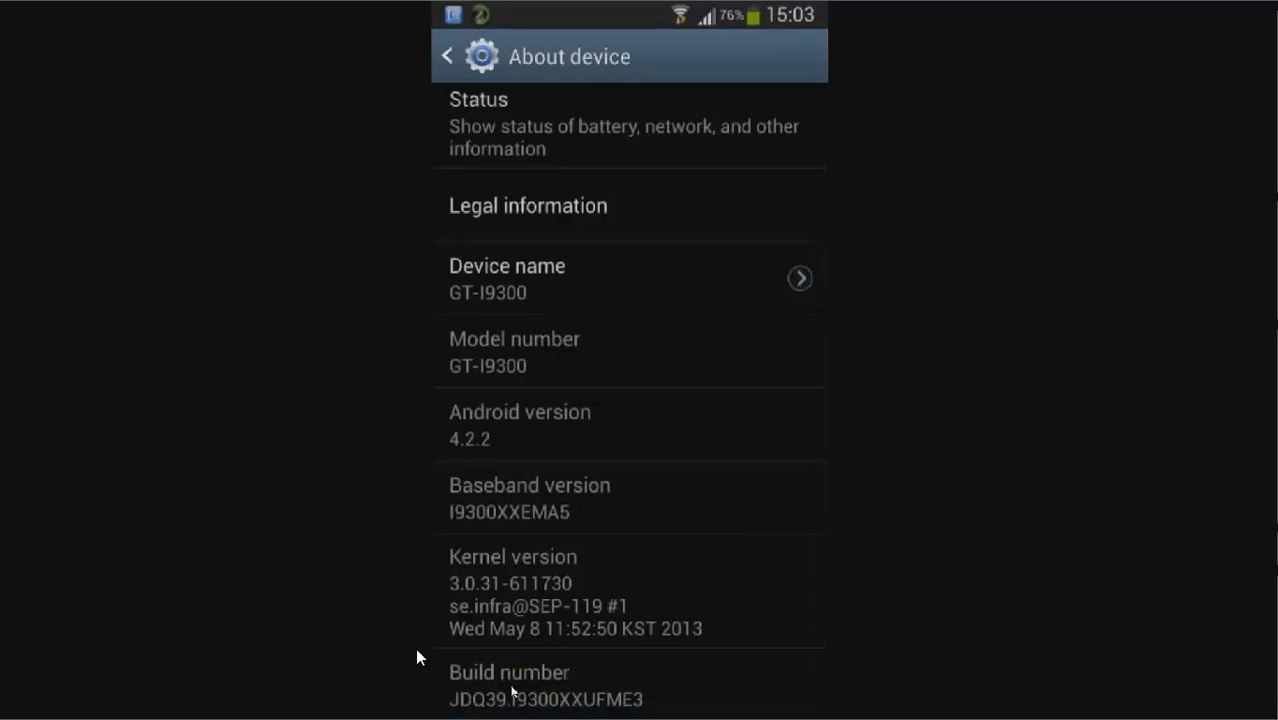
mouse_move(314, 648)
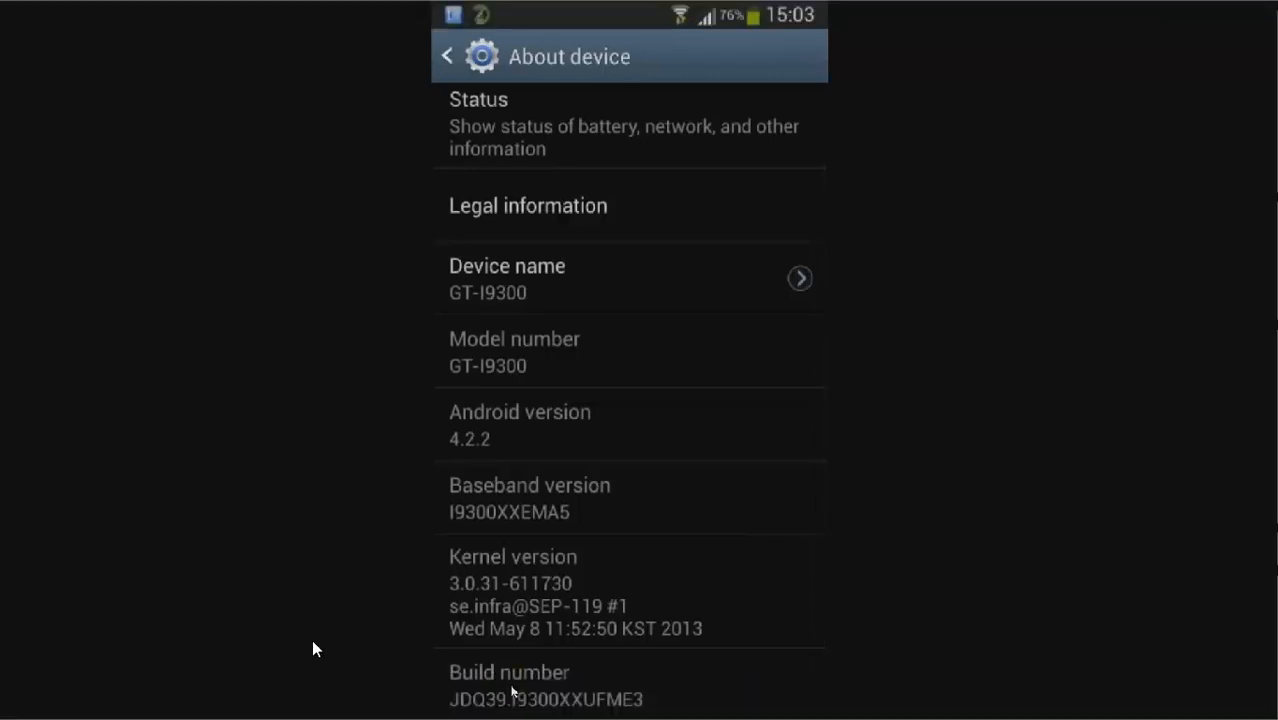
mouse_move(490, 656)
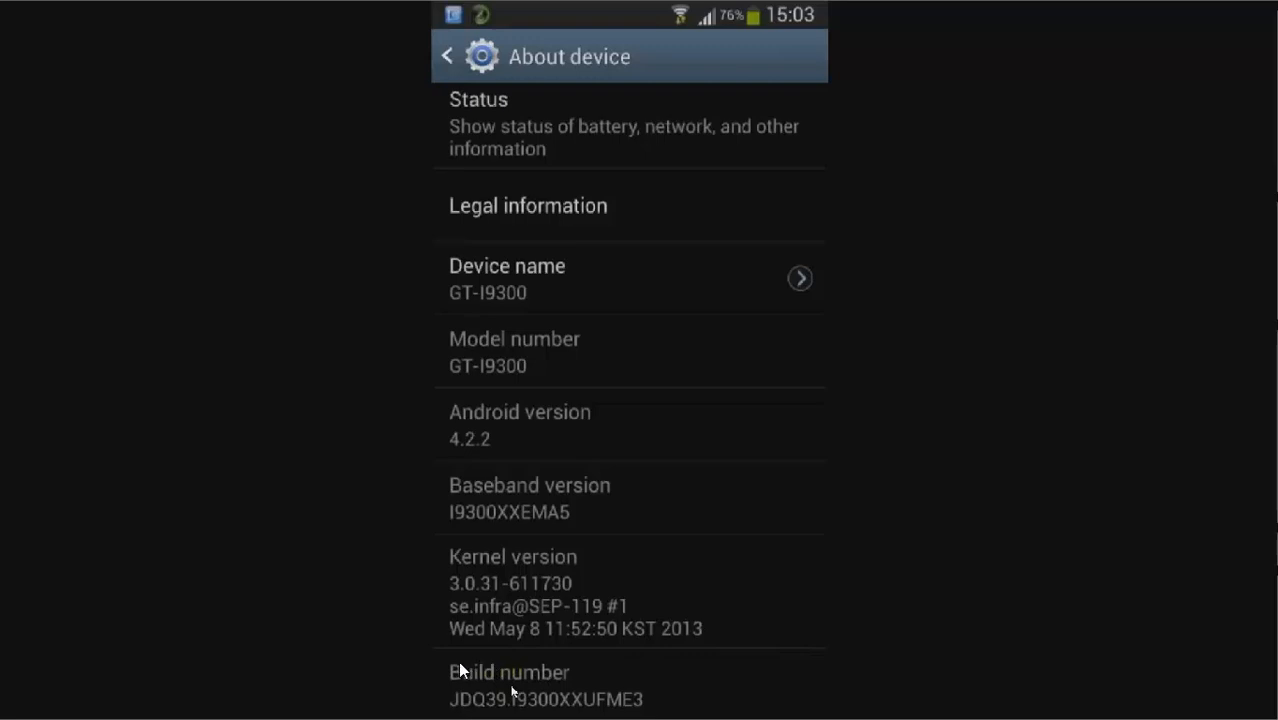
mouse_move(500, 668)
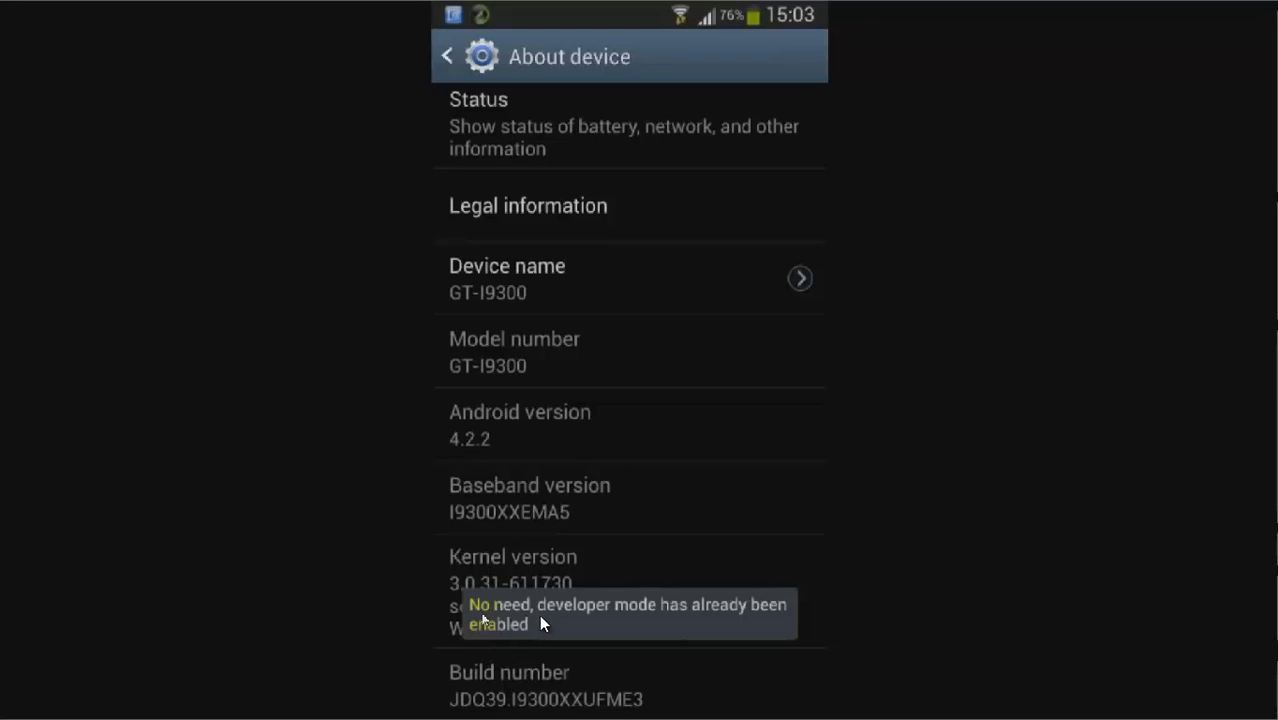
mouse_move(576, 632)
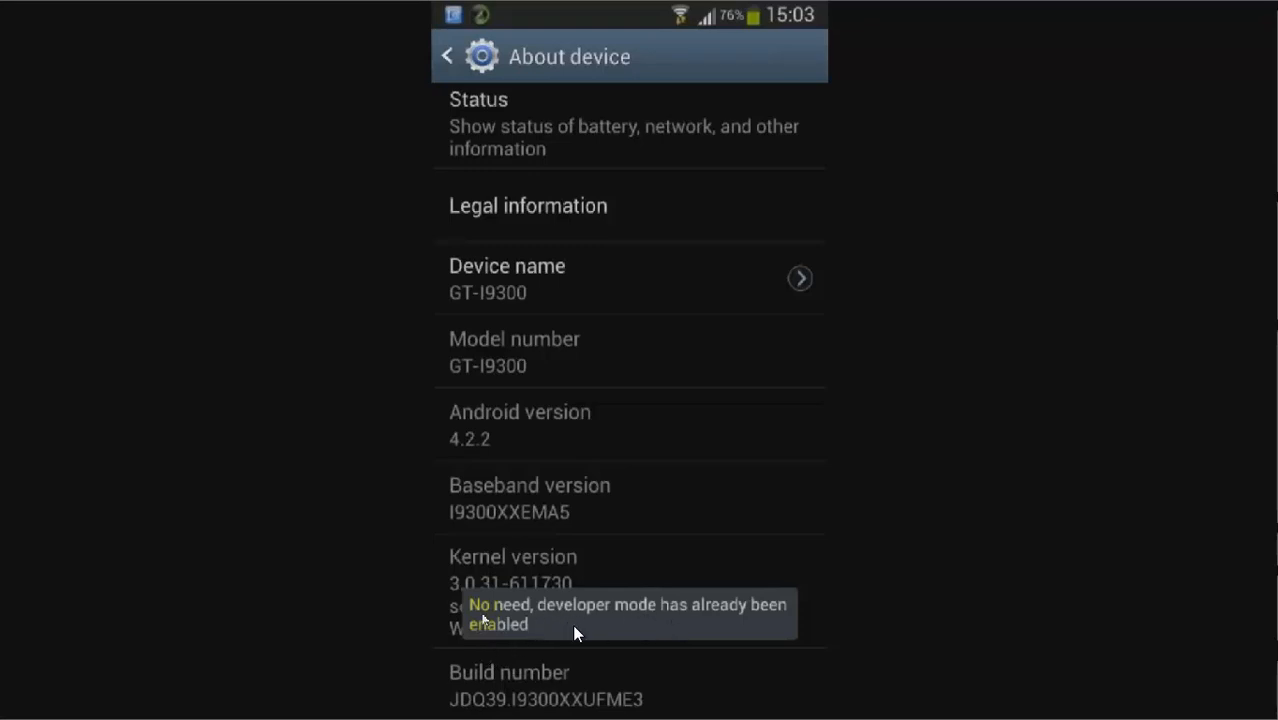
mouse_move(538, 658)
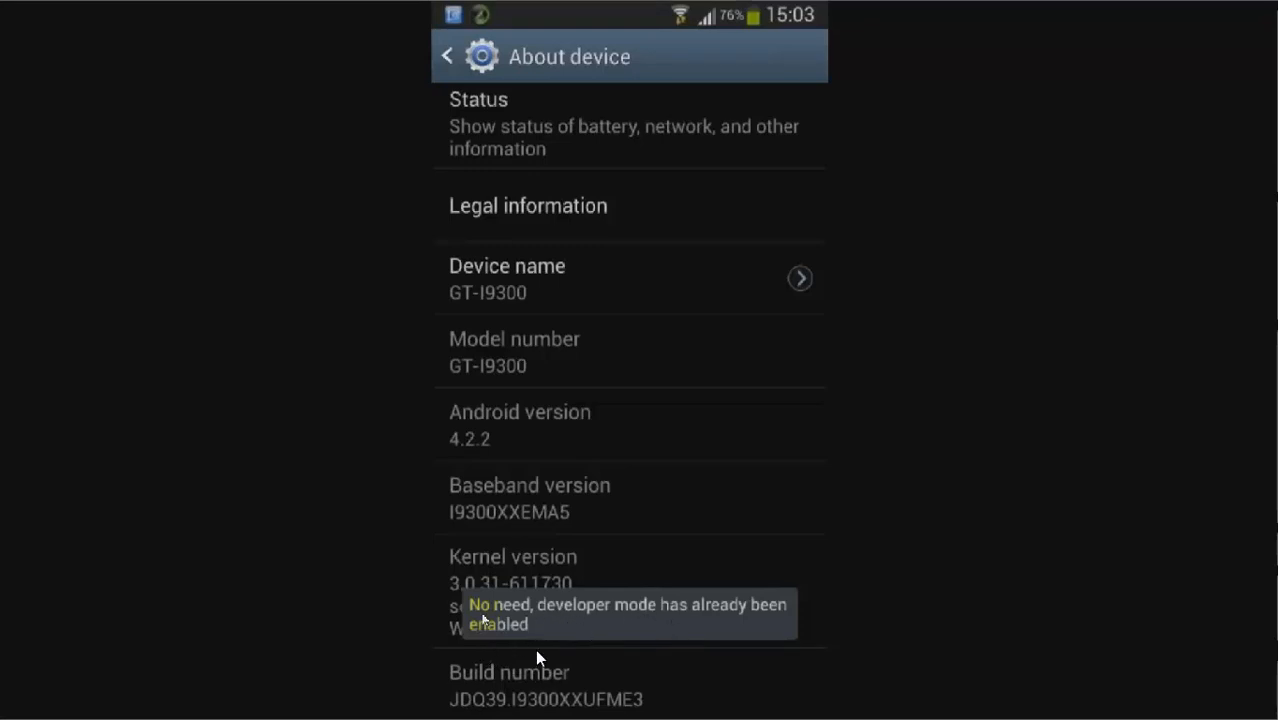
mouse_move(528, 666)
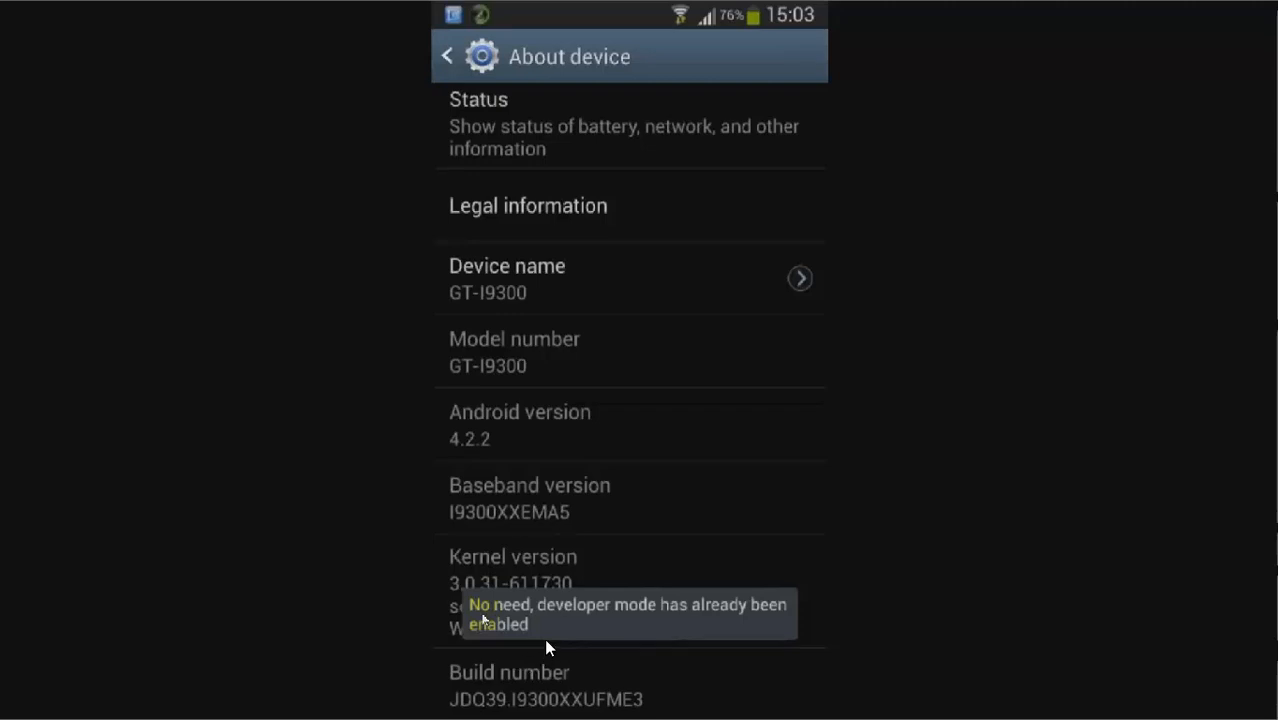
mouse_move(518, 668)
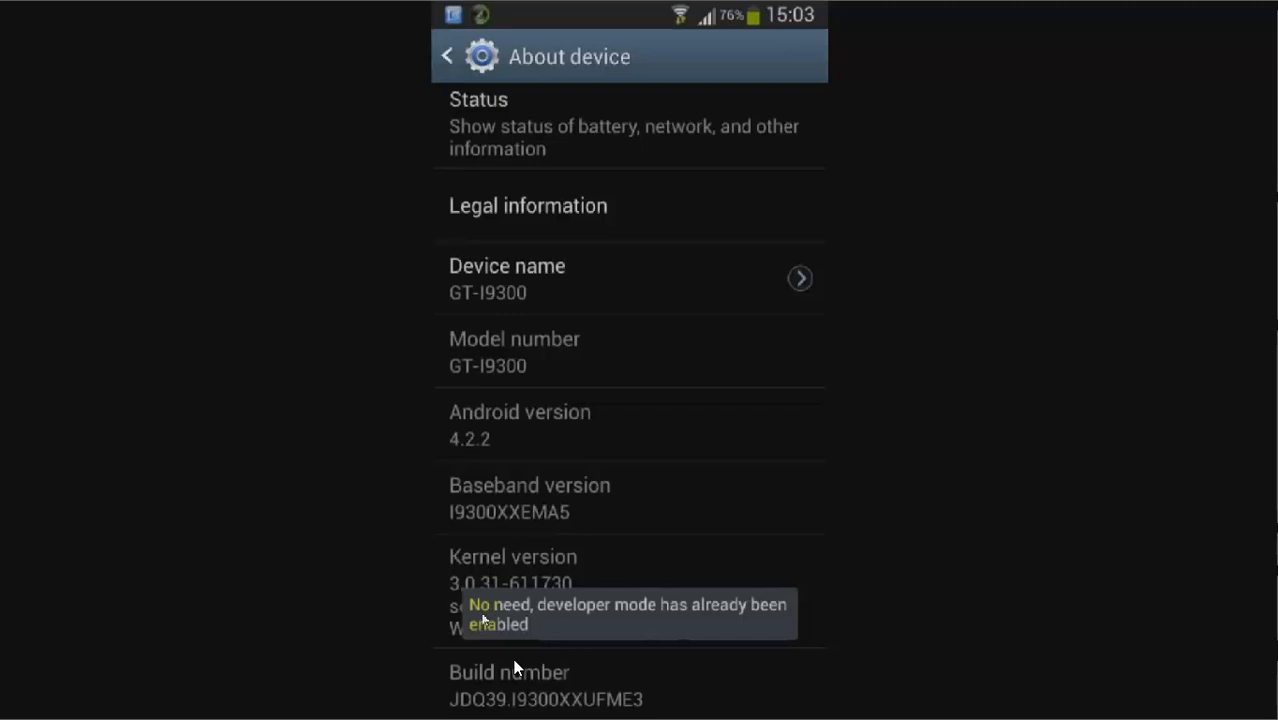
mouse_move(530, 660)
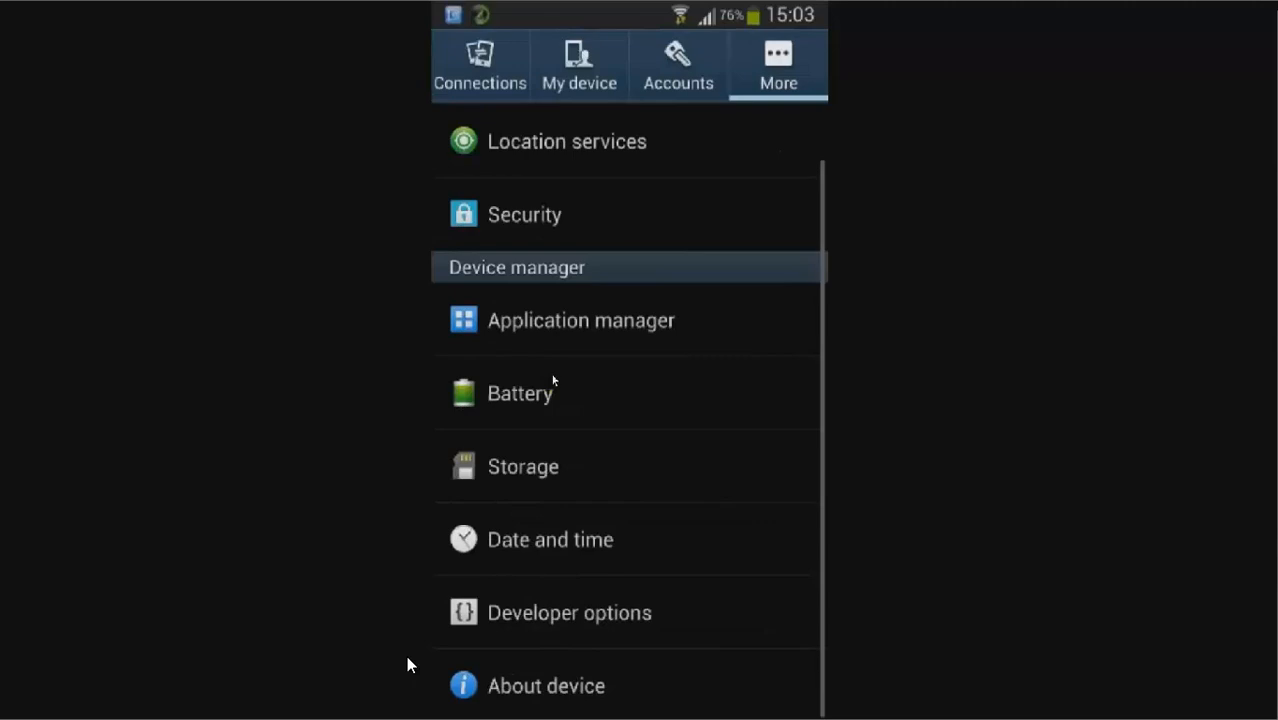
mouse_move(538, 636)
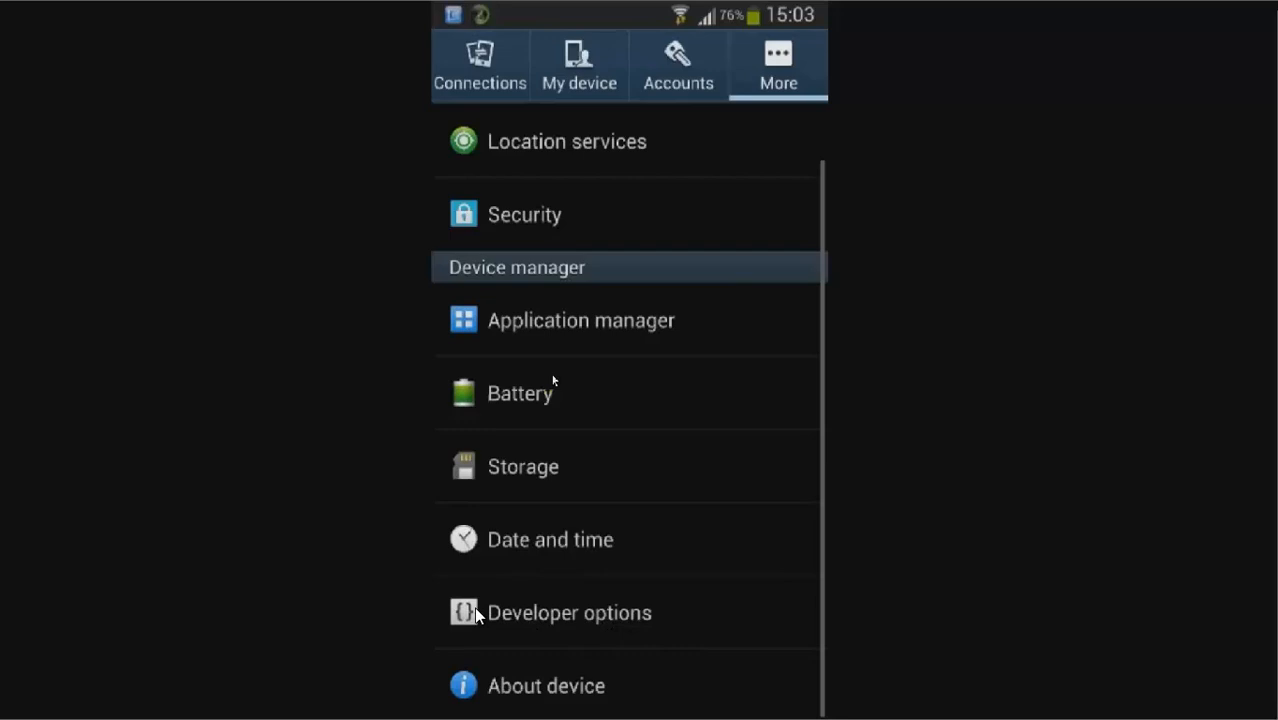
mouse_move(490, 620)
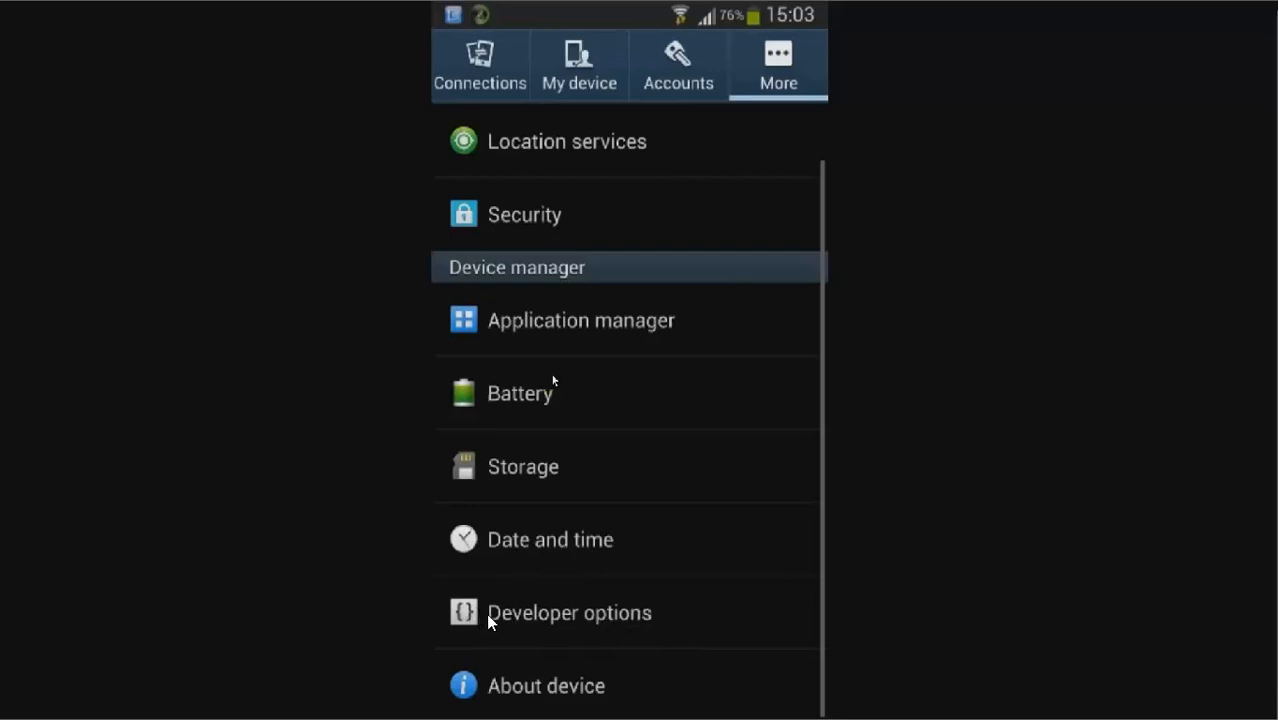
mouse_move(540, 632)
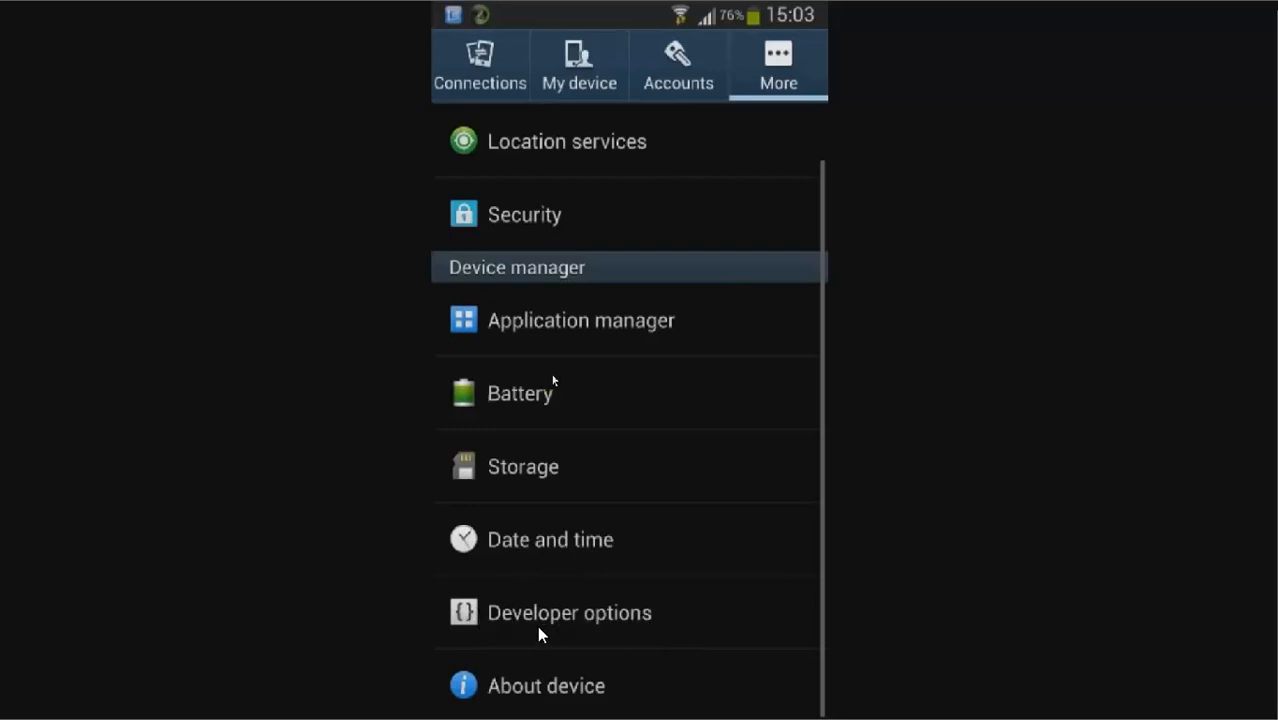
mouse_move(544, 660)
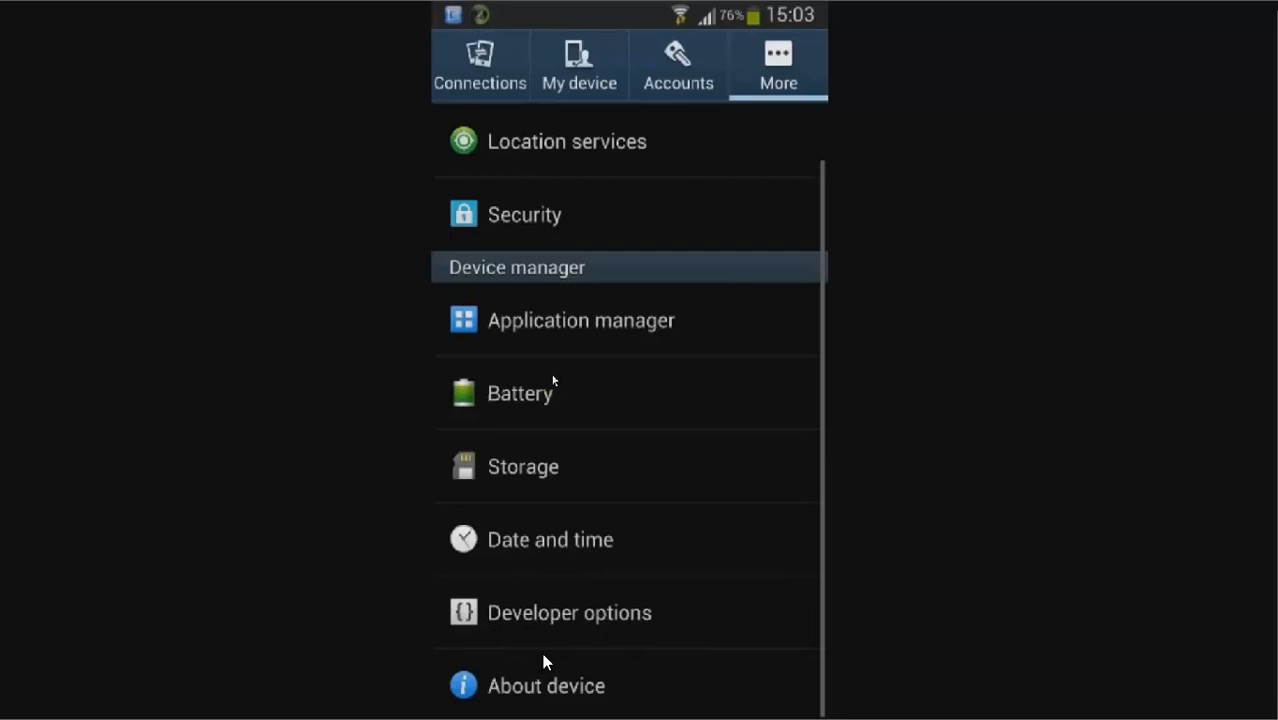
mouse_move(556, 650)
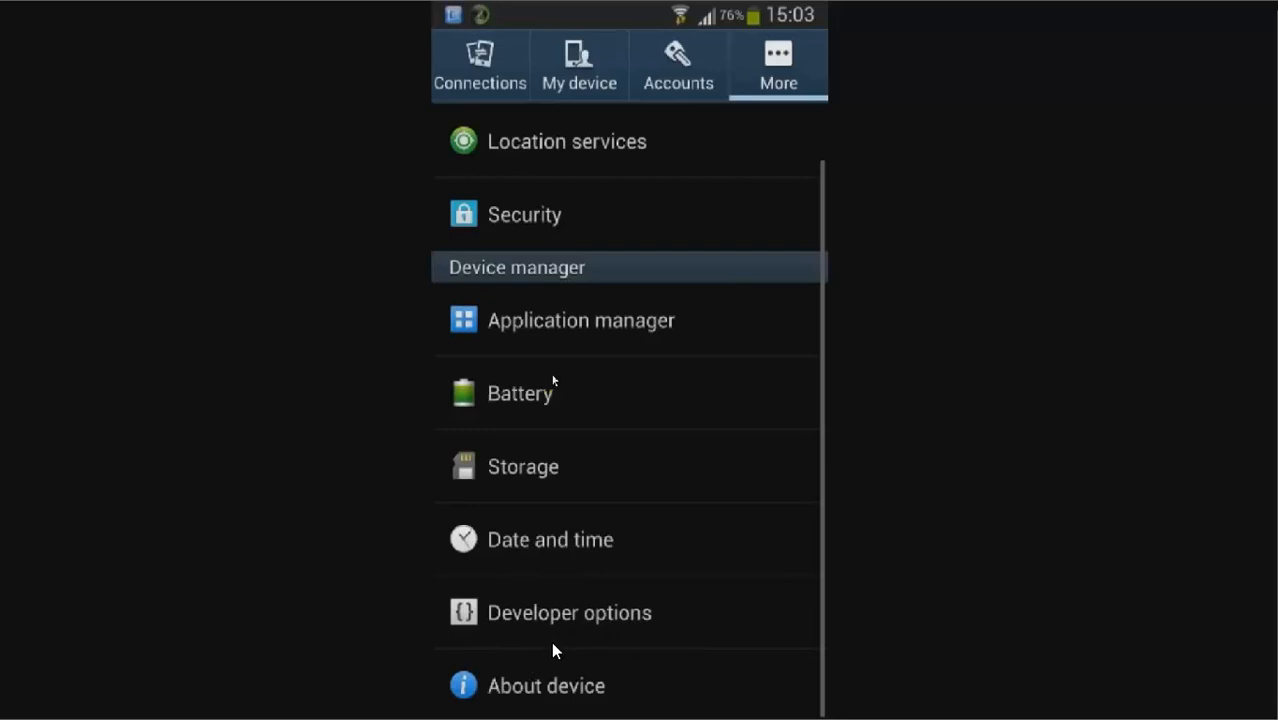
Return to the Settings list with Developer options, then run the app from ADT.
click(568, 612)
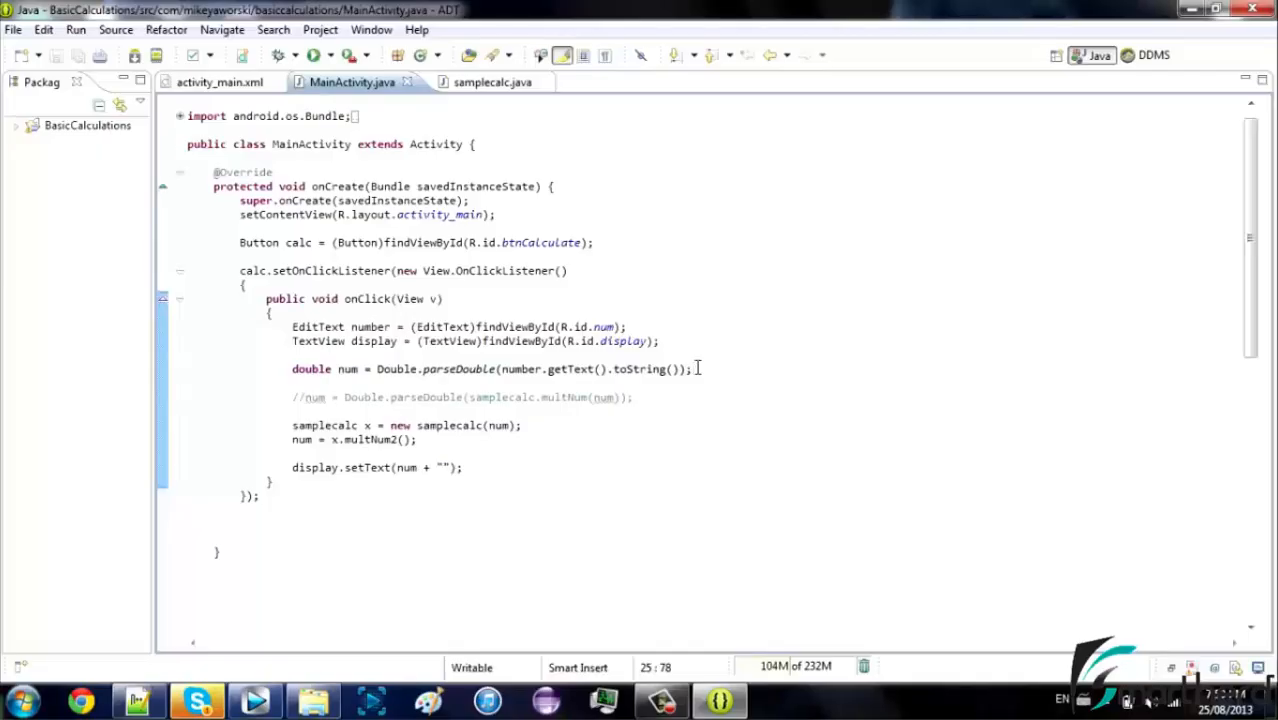
click(282, 56)
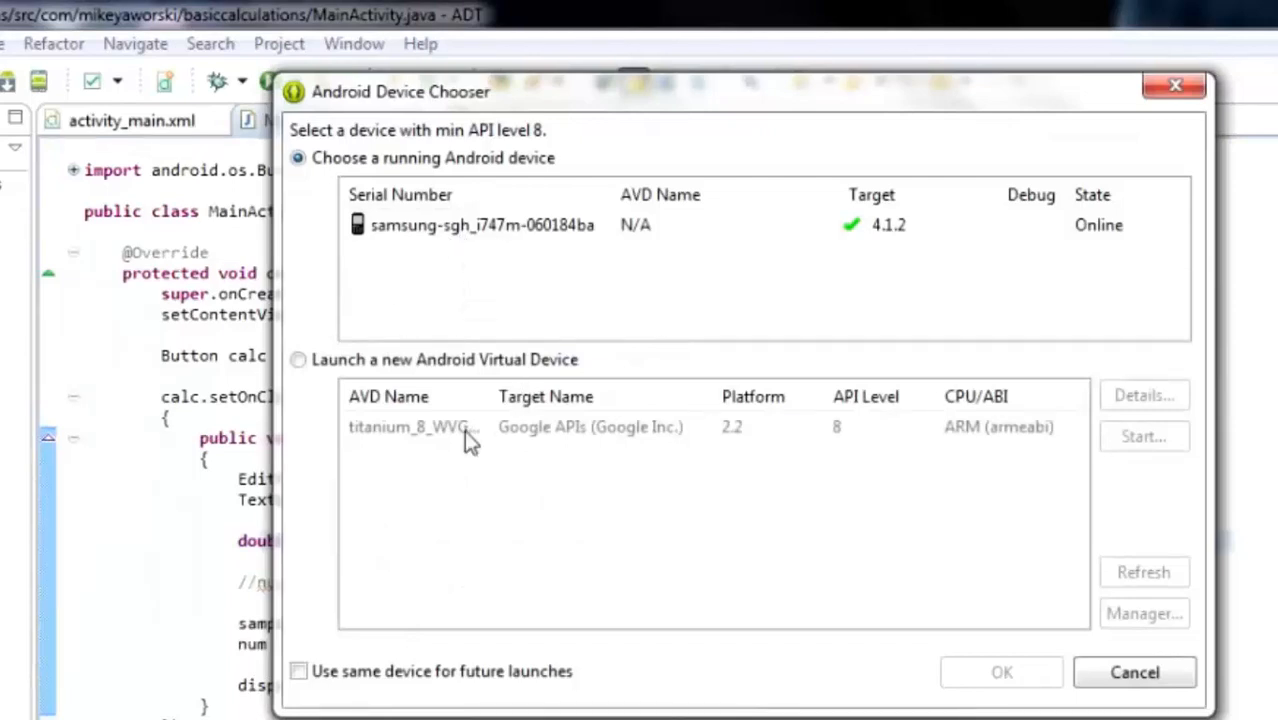
mouse_move(536, 244)
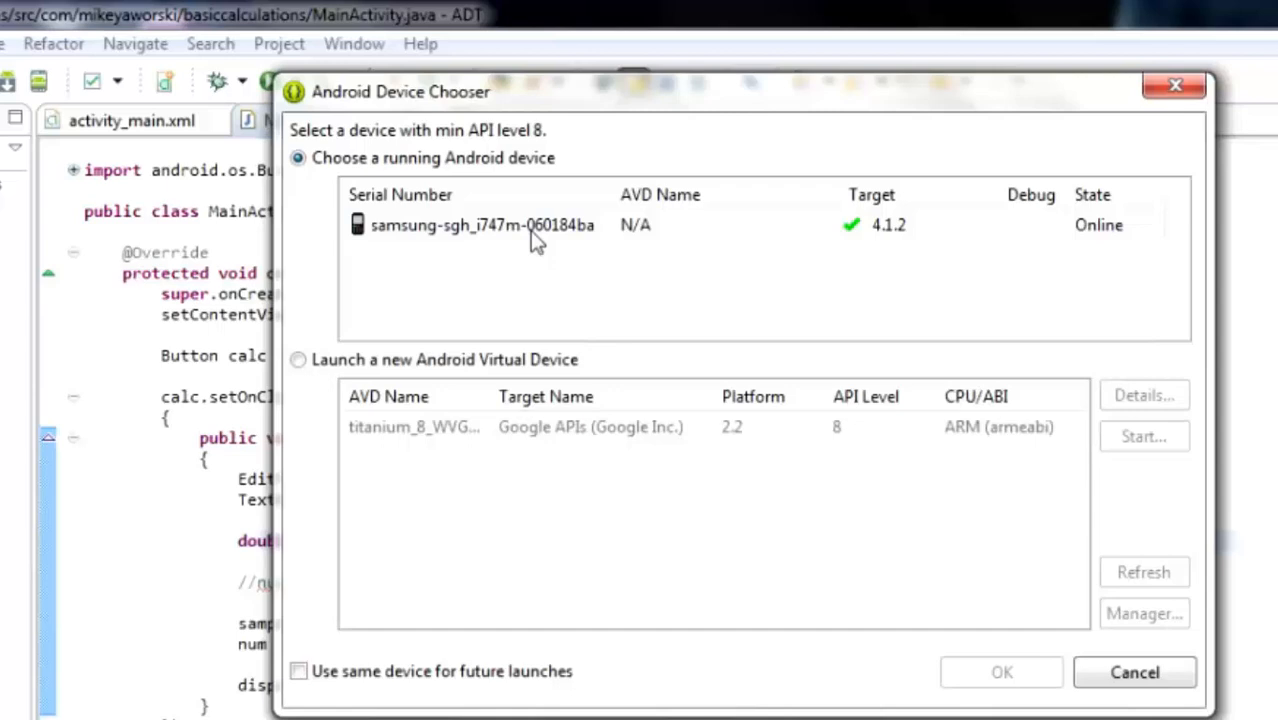
Select the samsung phone as launch target and tick 'Use same device for future launches'.
click(480, 224)
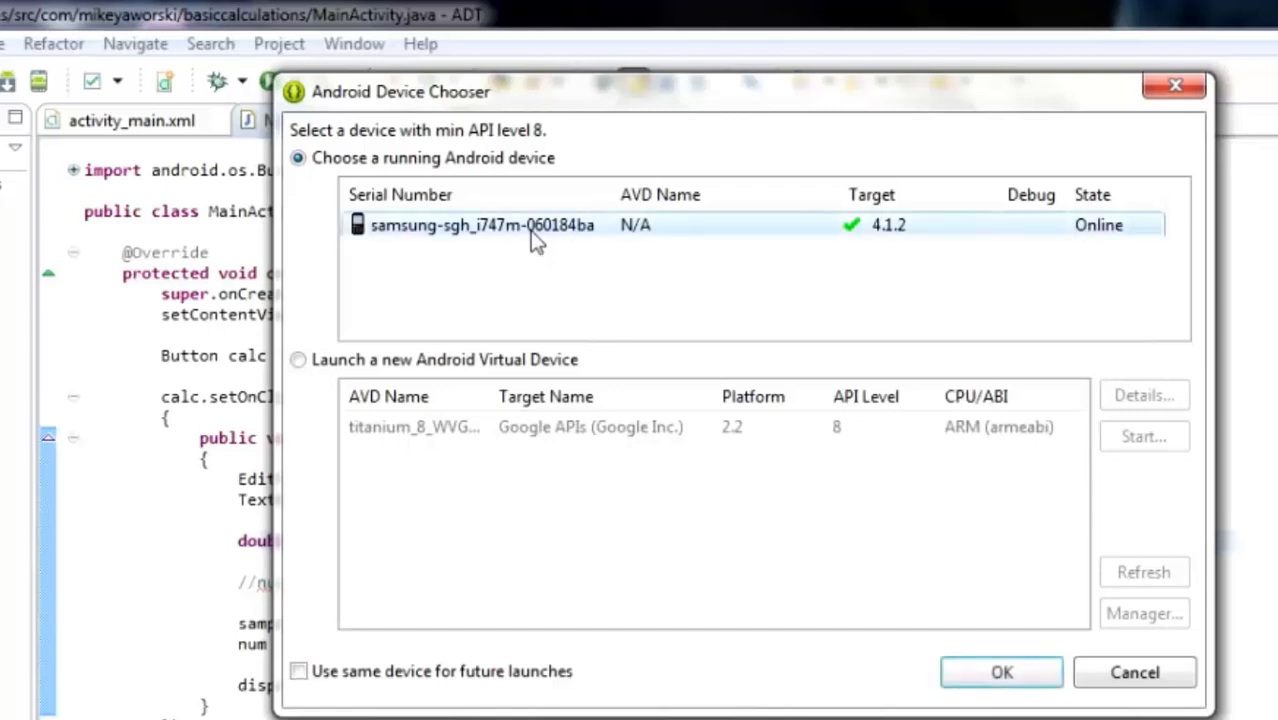
click(298, 672)
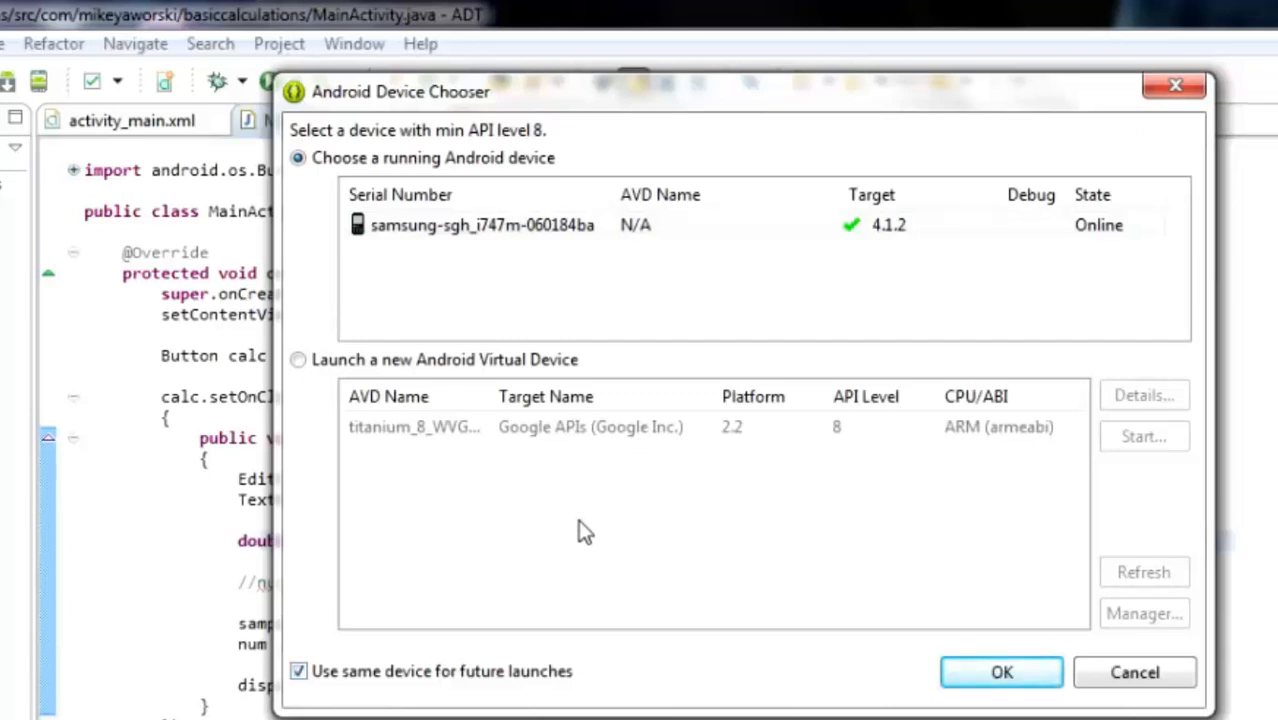
mouse_move(280, 90)
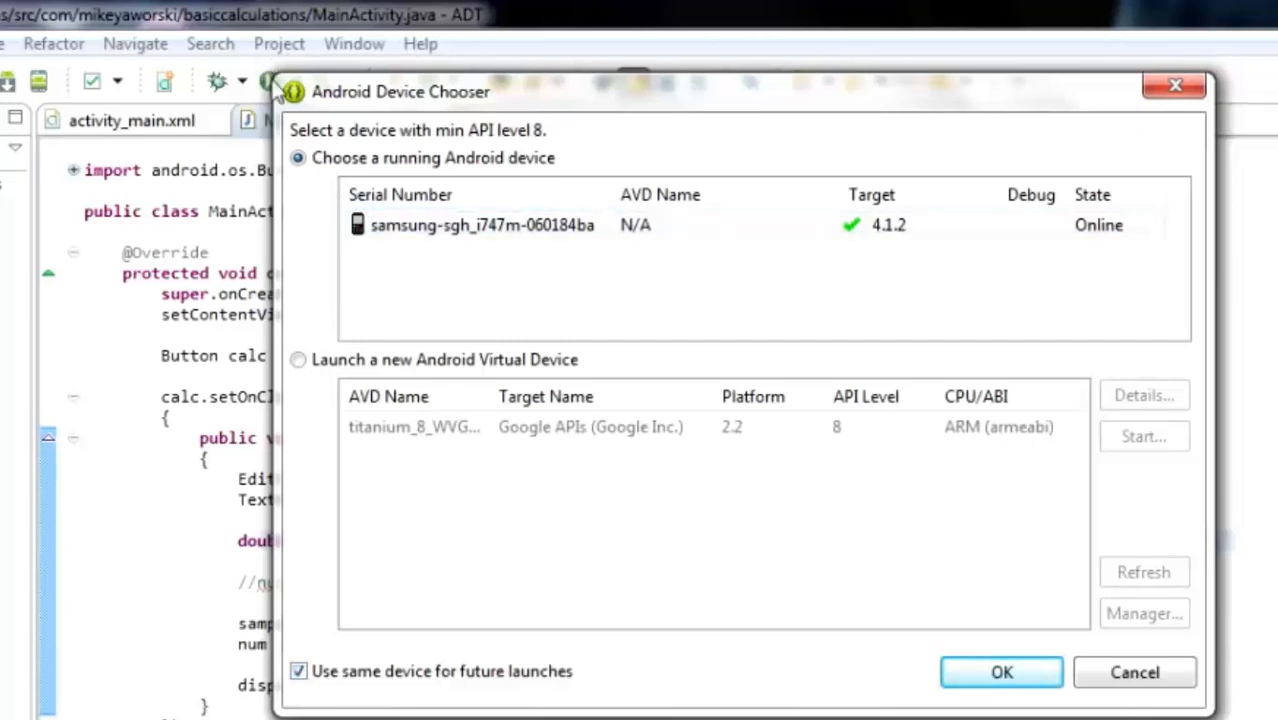
mouse_move(558, 300)
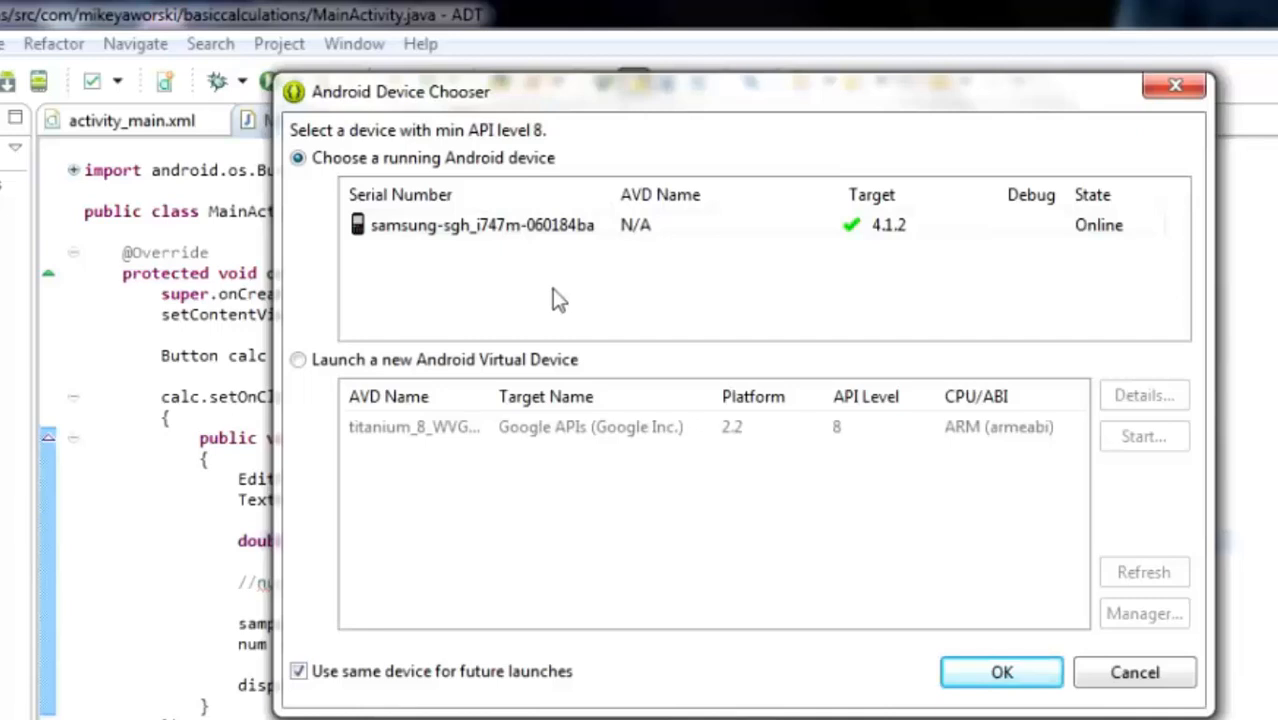